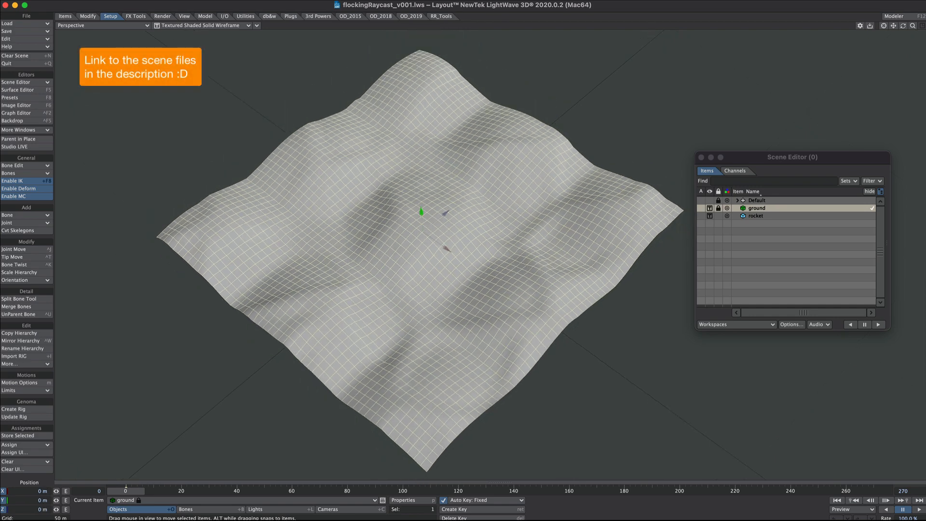
Toggle the ground's surface displacement off and back on, then inspect the rocket object.
{"action": "left_click", "coordinate": [18, 90]}
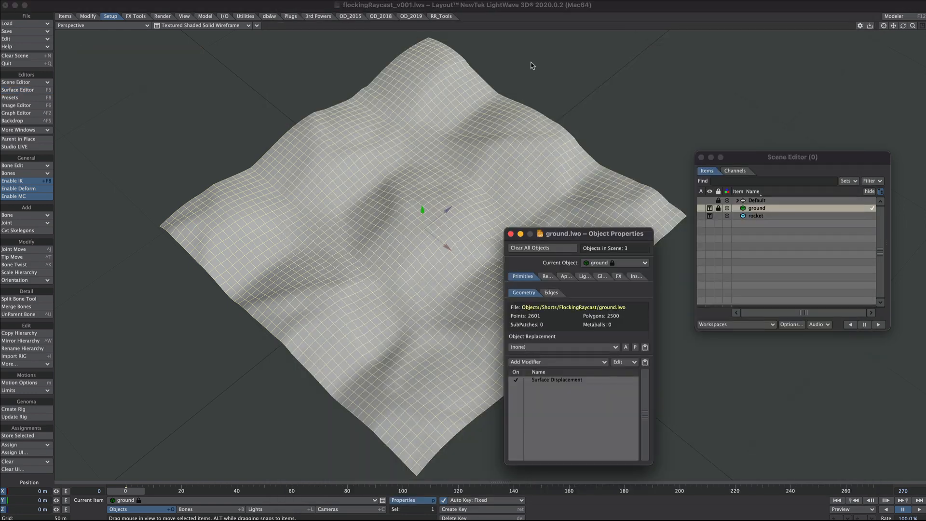
{"action": "left_click", "coordinate": [516, 380]}
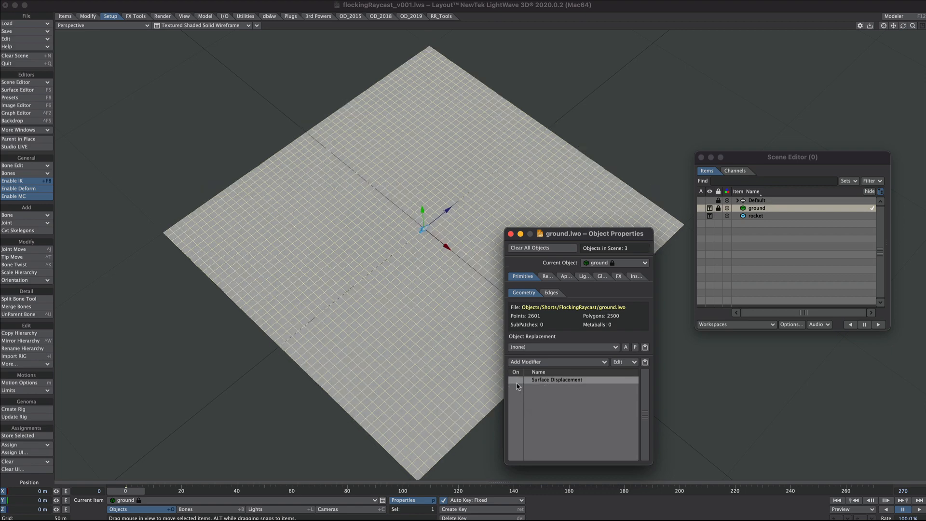
{"action": "left_click", "coordinate": [515, 379]}
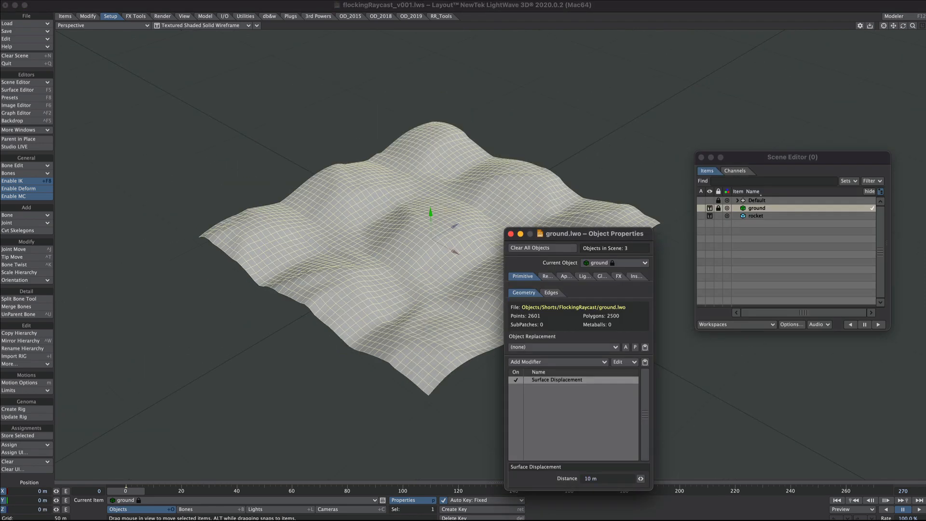
{"action": "left_click", "coordinate": [755, 215]}
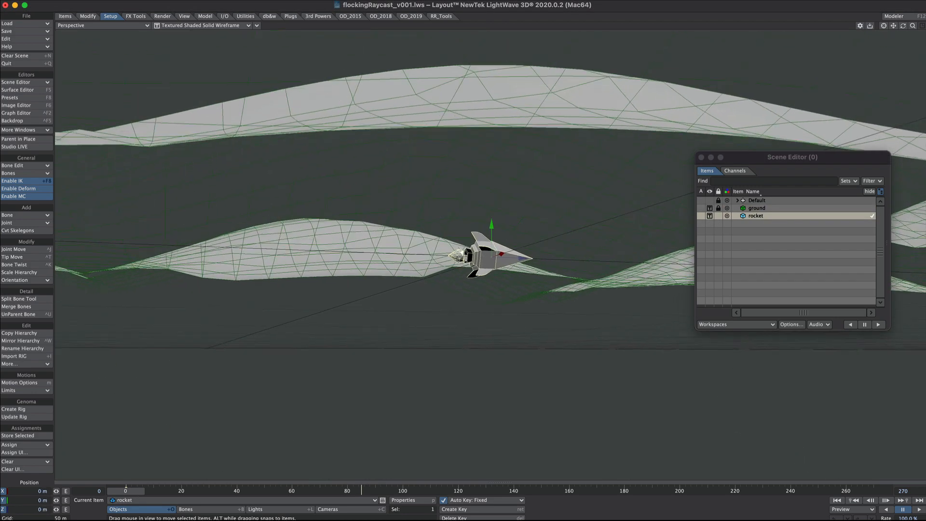
Add nulls 'centre' and child 'path' offset 22.8 m in Z, centre keyed to -360° heading at frame 100.
{"action": "left_click", "coordinate": [727, 215]}
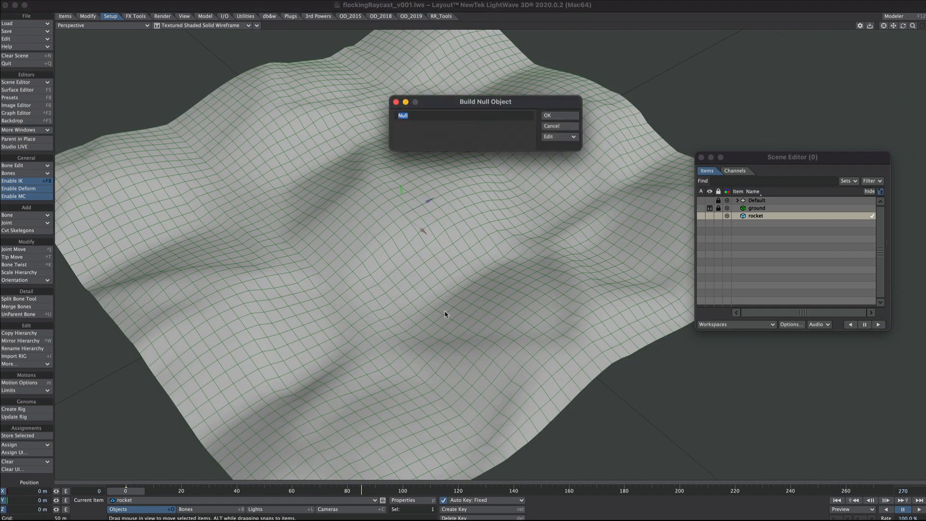
{"action": "type", "text": "c"}
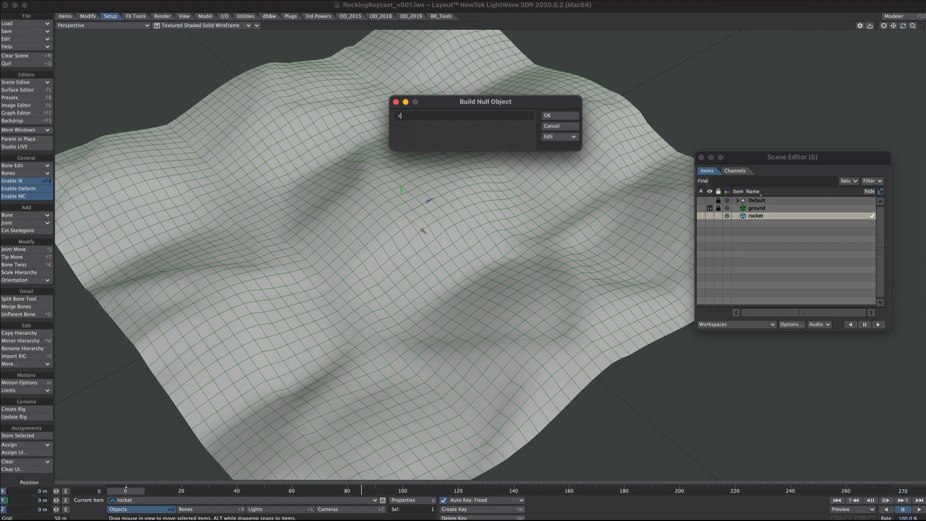
{"action": "left_click", "coordinate": [546, 115]}
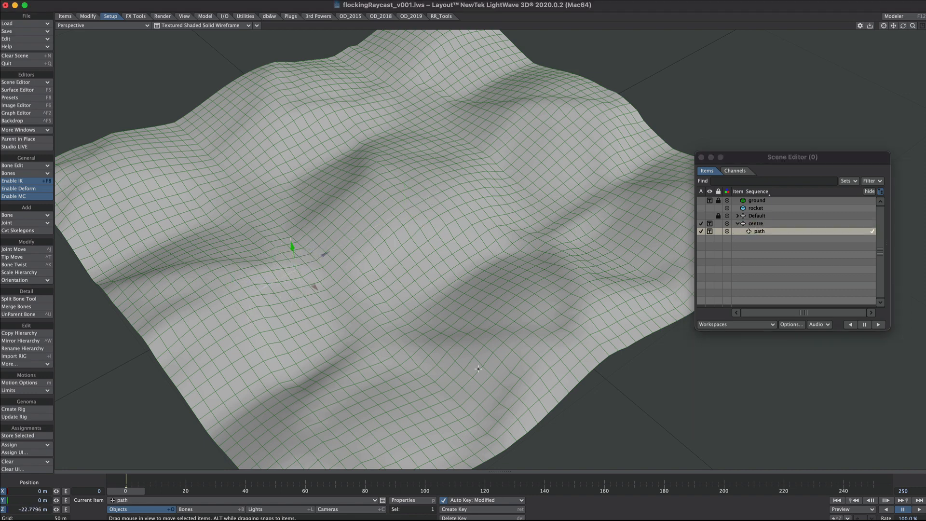
{"action": "left_click", "coordinate": [756, 223]}
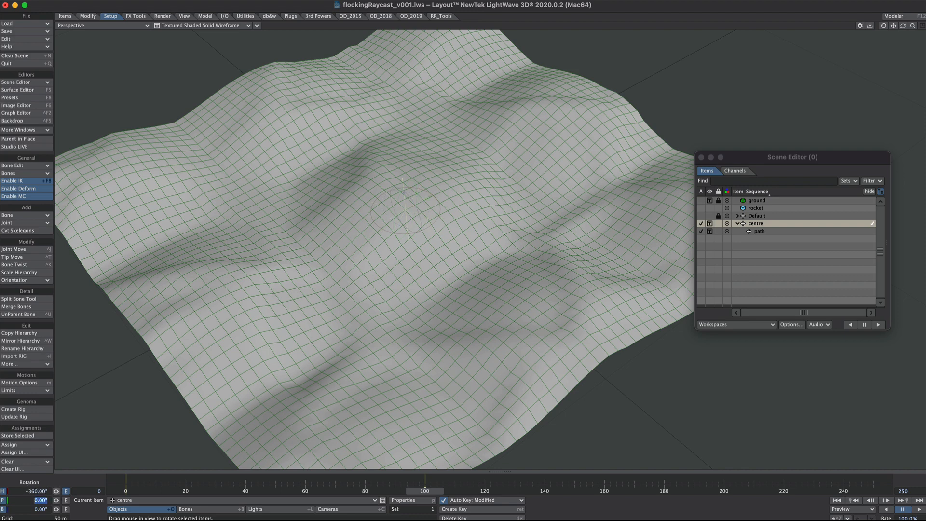
{"action": "left_click", "coordinate": [759, 231]}
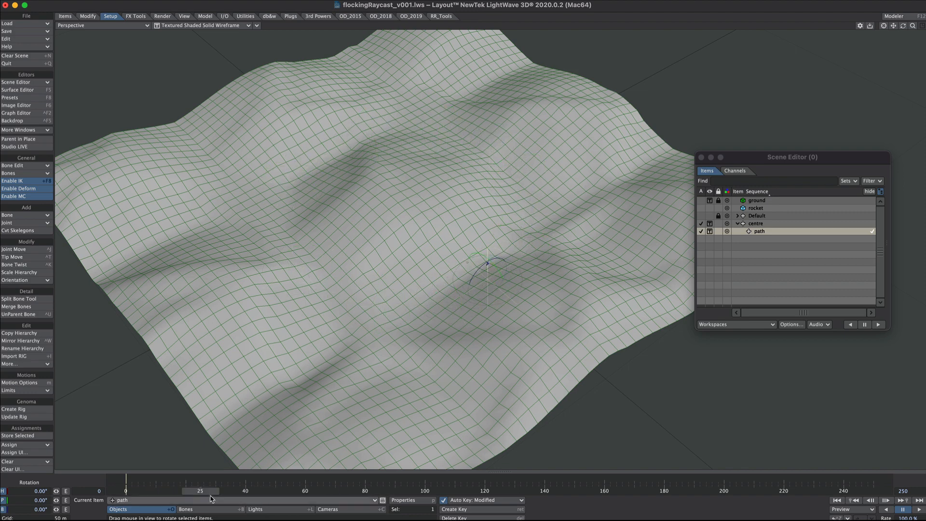
{"action": "left_click_drag", "start_coordinate": [200, 491], "coordinate": [164, 491]}
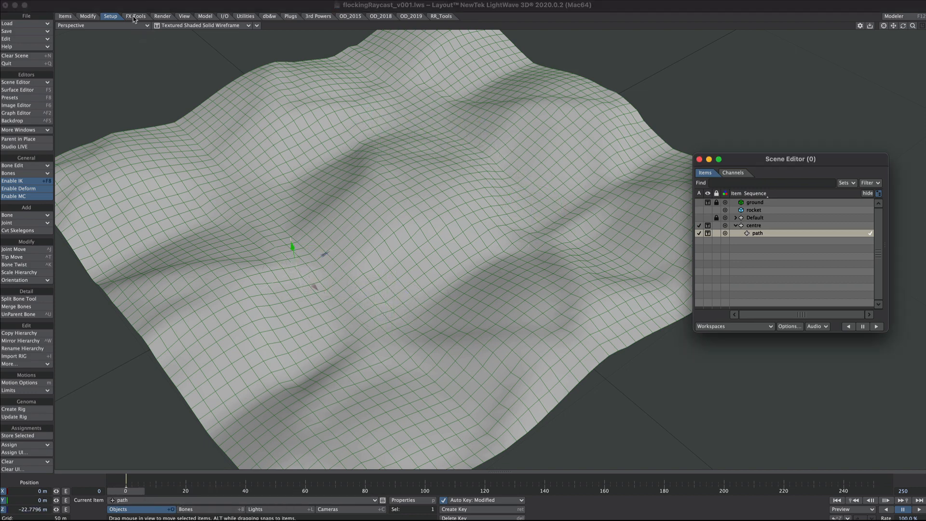
{"action": "left_click", "coordinate": [136, 16]}
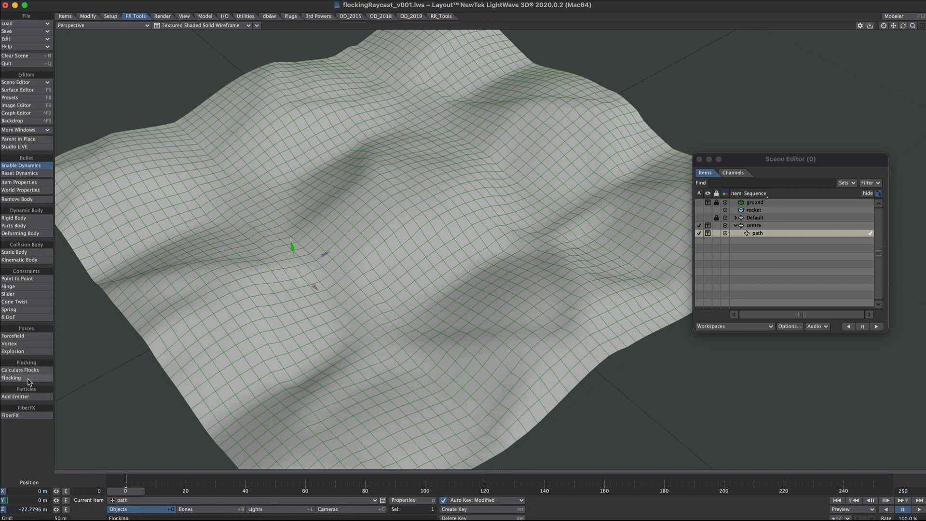
{"action": "left_click", "coordinate": [11, 377]}
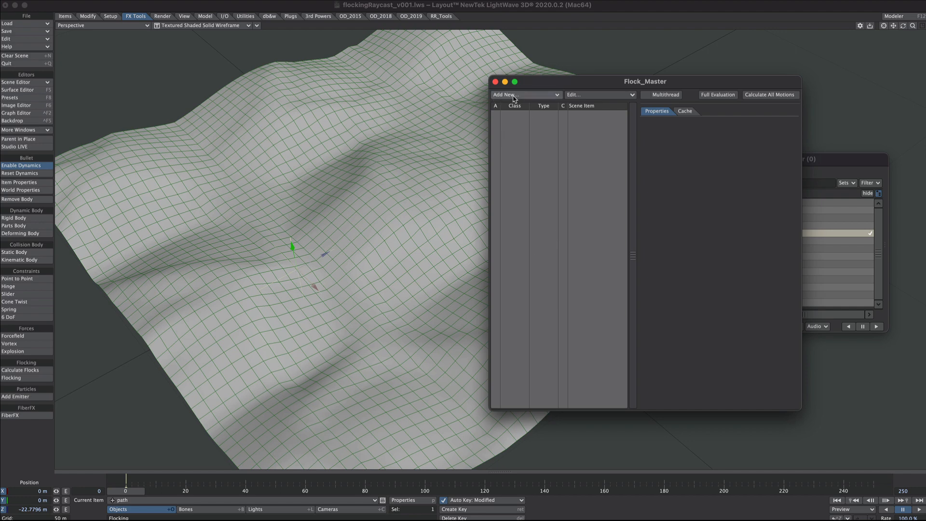
{"action": "left_click", "coordinate": [523, 95]}
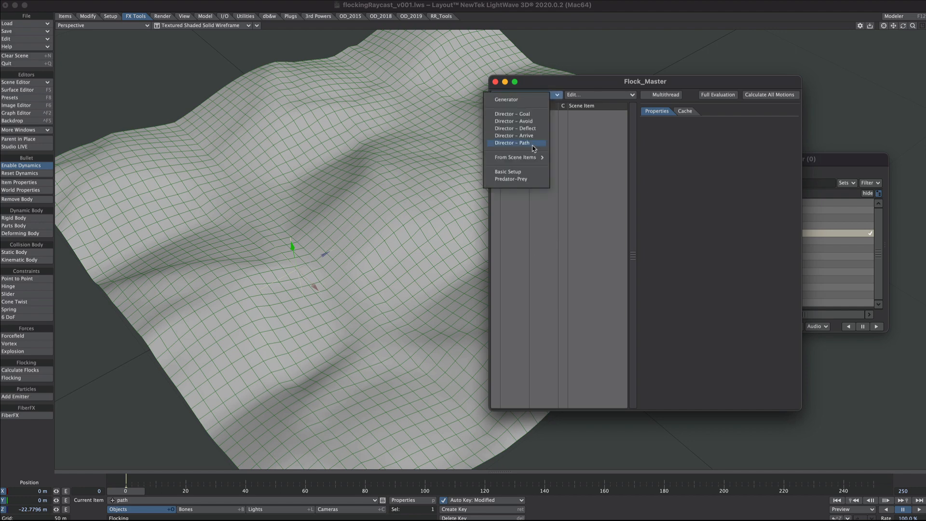
{"action": "left_click", "coordinate": [512, 143]}
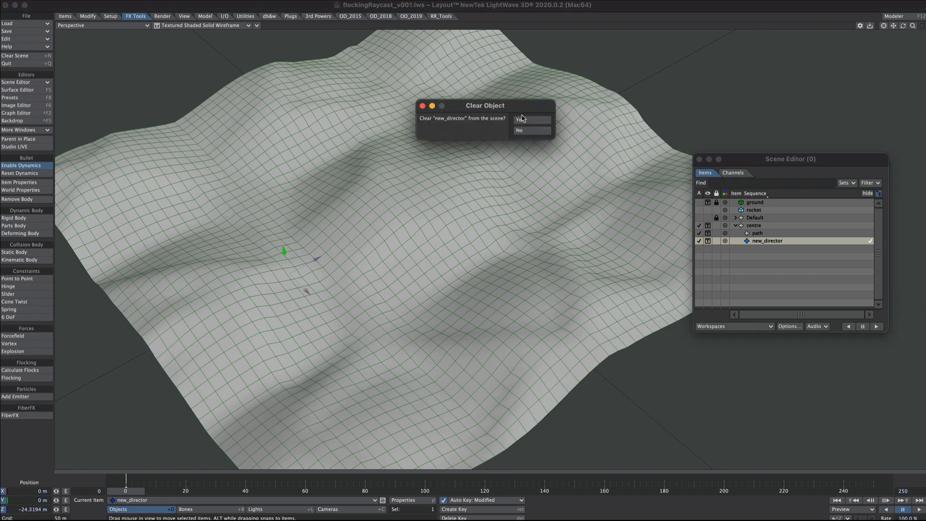
{"action": "left_click", "coordinate": [519, 120]}
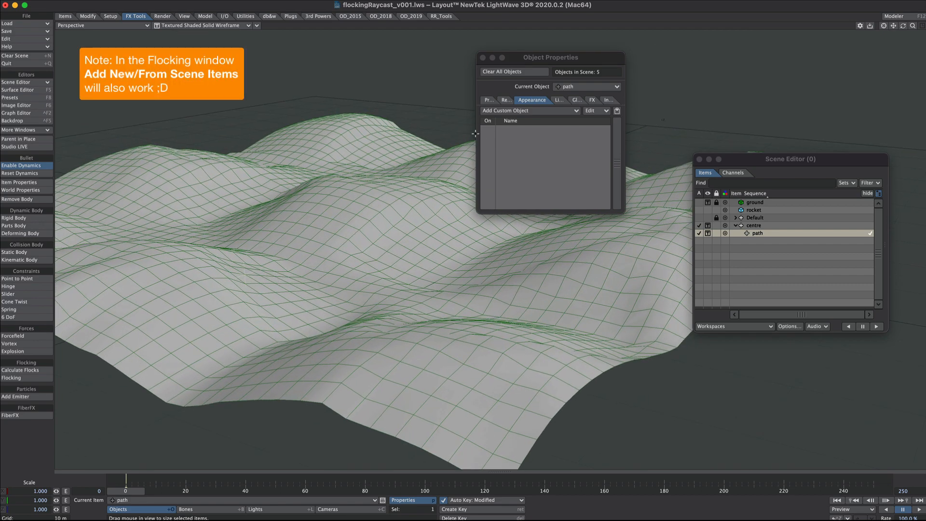
Attach a Flock Director custom object to the path null, Director Type Path, OpenGL colour magenta.
{"action": "left_click", "coordinate": [529, 110]}
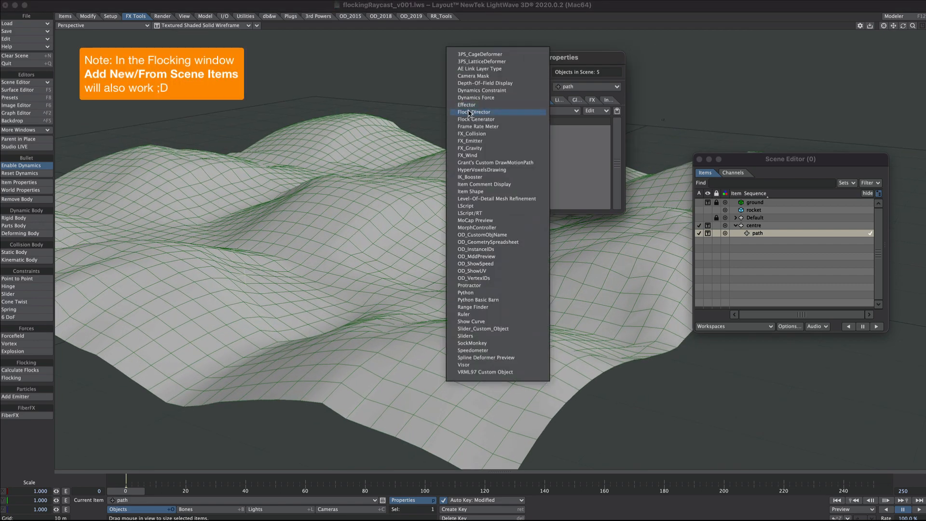
{"action": "left_click", "coordinate": [473, 112]}
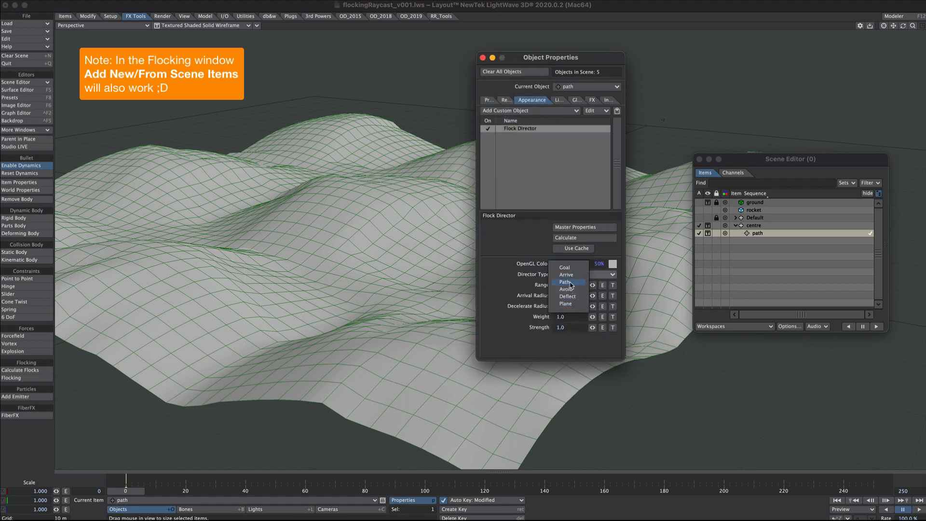
{"action": "left_click", "coordinate": [565, 281]}
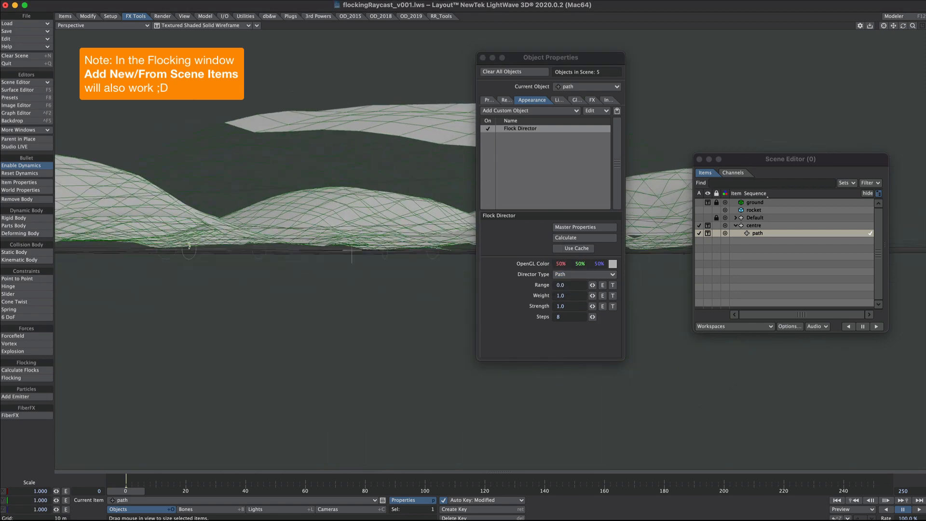
{"action": "left_click", "coordinate": [611, 264]}
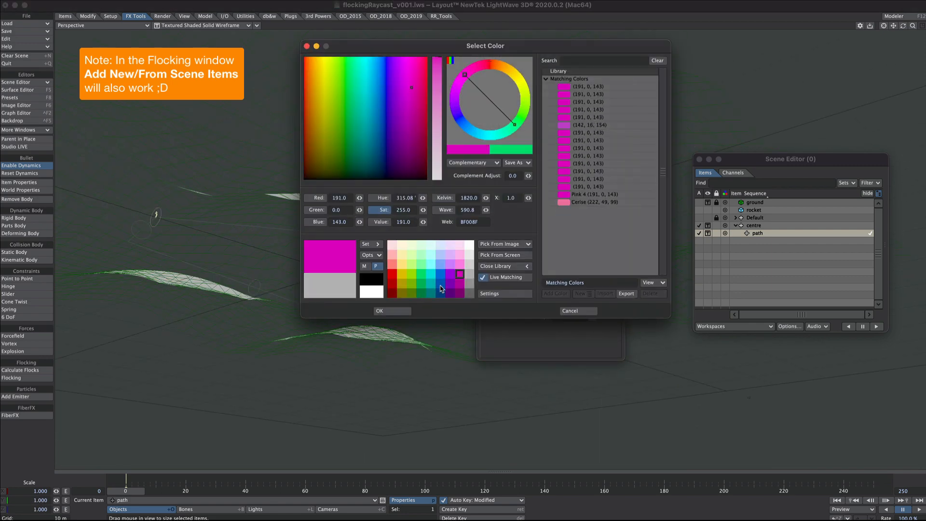
{"action": "left_click", "coordinate": [391, 310]}
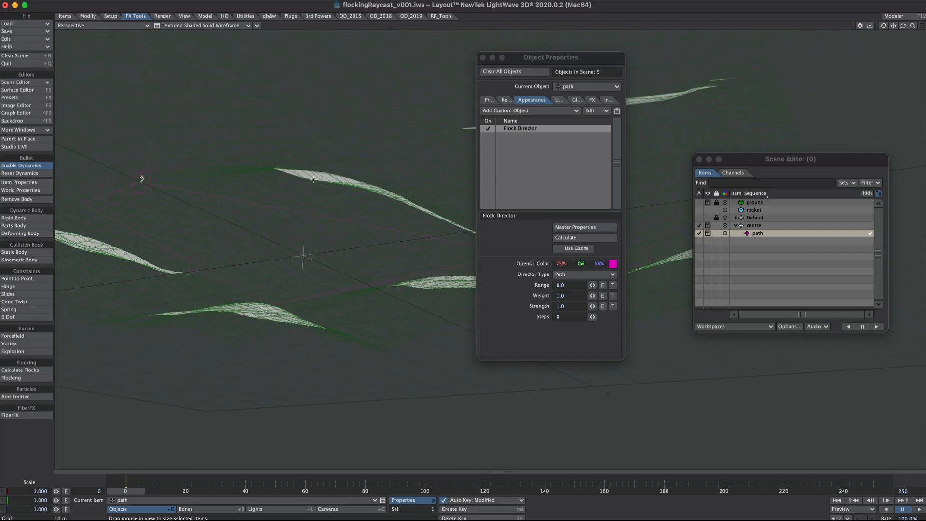
{"action": "mouse_move", "coordinate": [443, 237]}
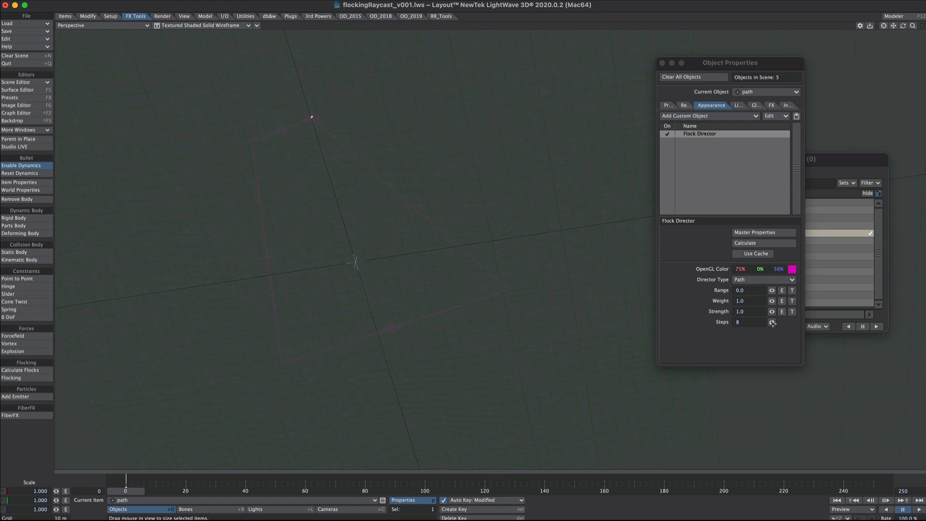
{"action": "left_click", "coordinate": [772, 322]}
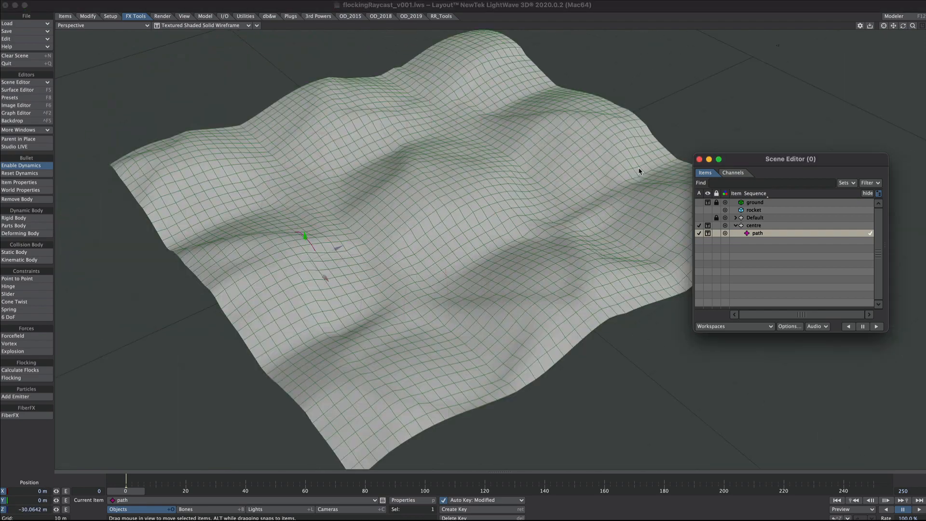
{"action": "mouse_move", "coordinate": [212, 215]}
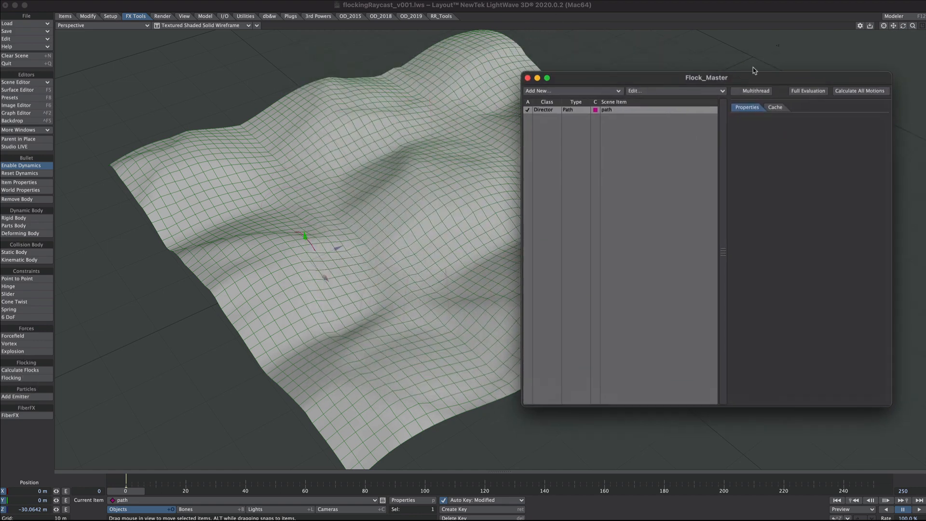
Add a new box-type flock in Flock_Master with Generator Size X and Z of 20 m.
{"action": "left_click_drag", "start_coordinate": [706, 77], "coordinate": [699, 72]}
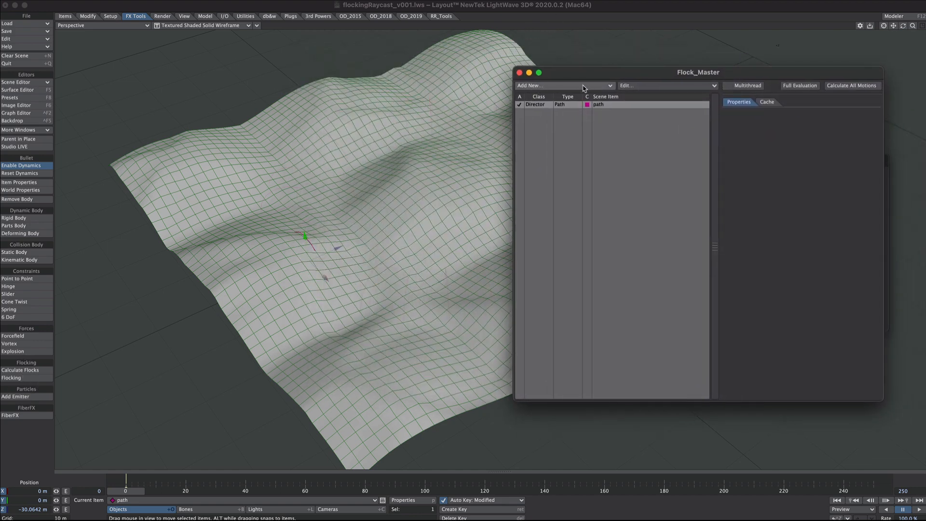
{"action": "left_click", "coordinate": [537, 85]}
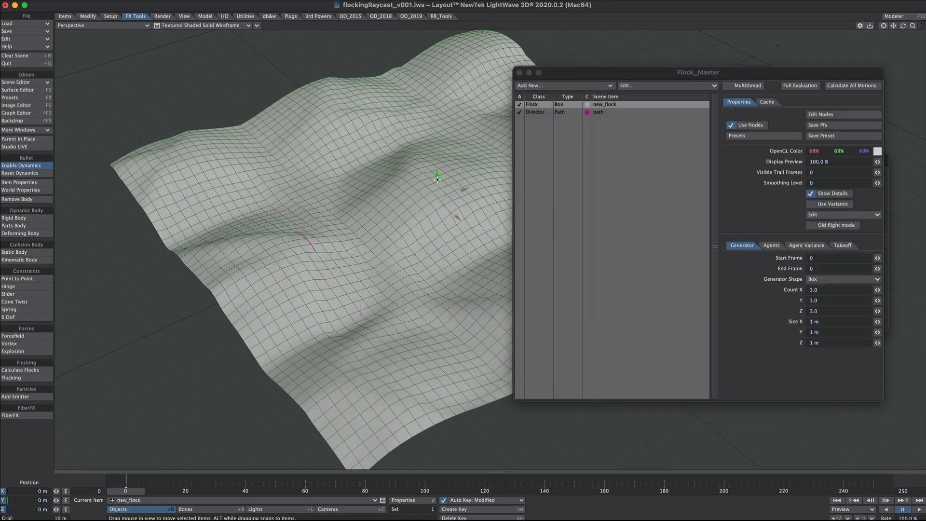
{"action": "left_click_drag", "start_coordinate": [436, 179], "coordinate": [219, 159]}
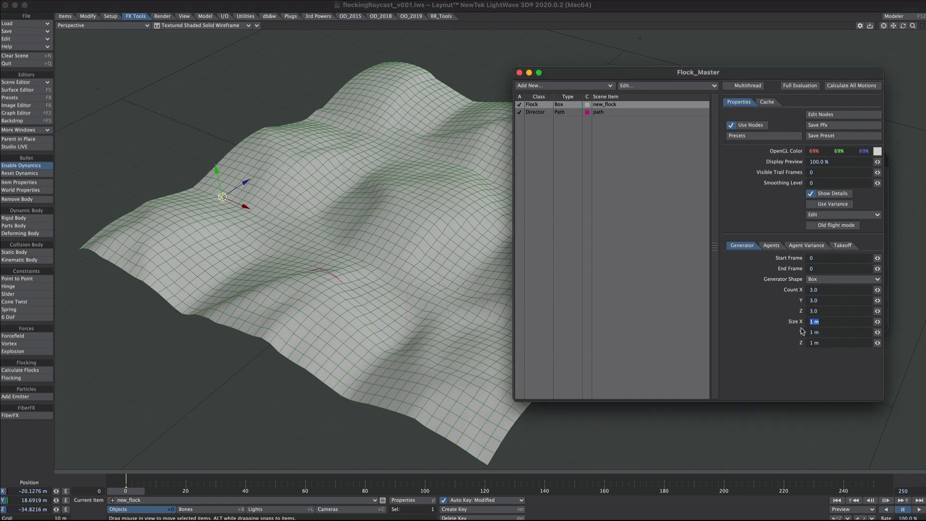
{"action": "type", "text": "10 m"}
{"action": "left_click", "coordinate": [840, 341]}
{"action": "type", "text": "20"}
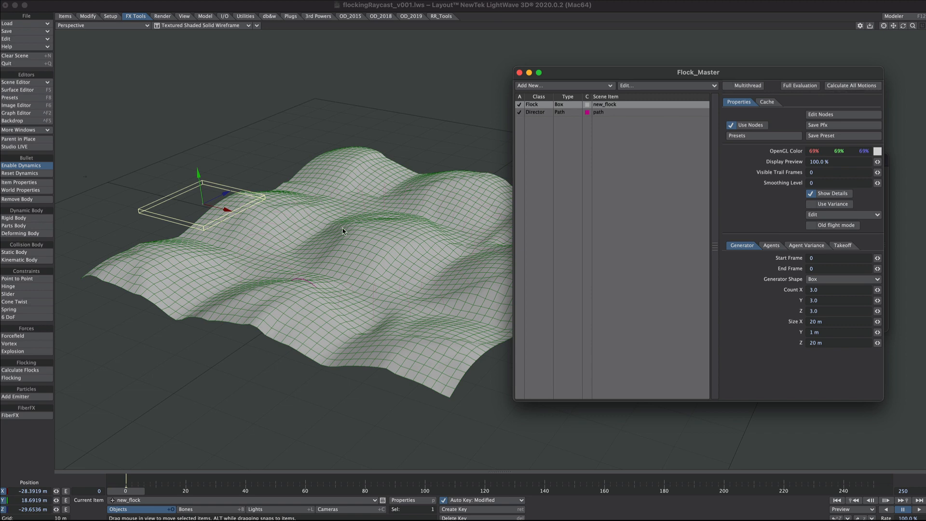
{"action": "mouse_move", "coordinate": [853, 101]}
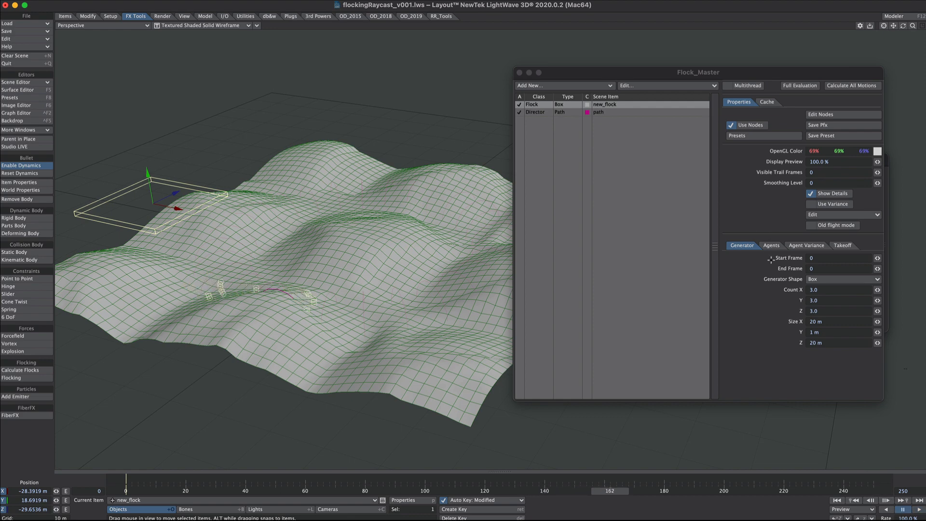
Set agent Acceleration 10 and Max Speed 50, Generator End Frame 60, and preview the flock along the path.
{"action": "left_click", "coordinate": [770, 245]}
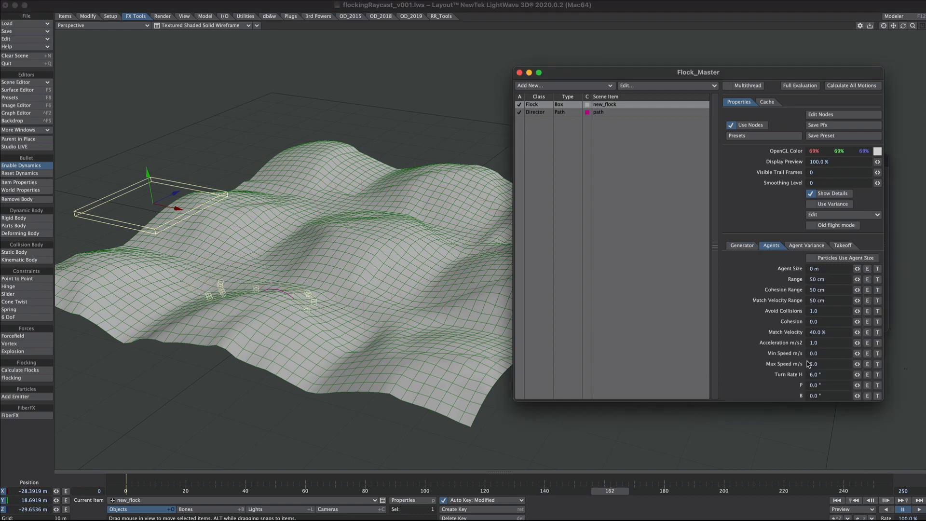
{"action": "left_click", "coordinate": [826, 342]}
{"action": "type", "text": "10"}
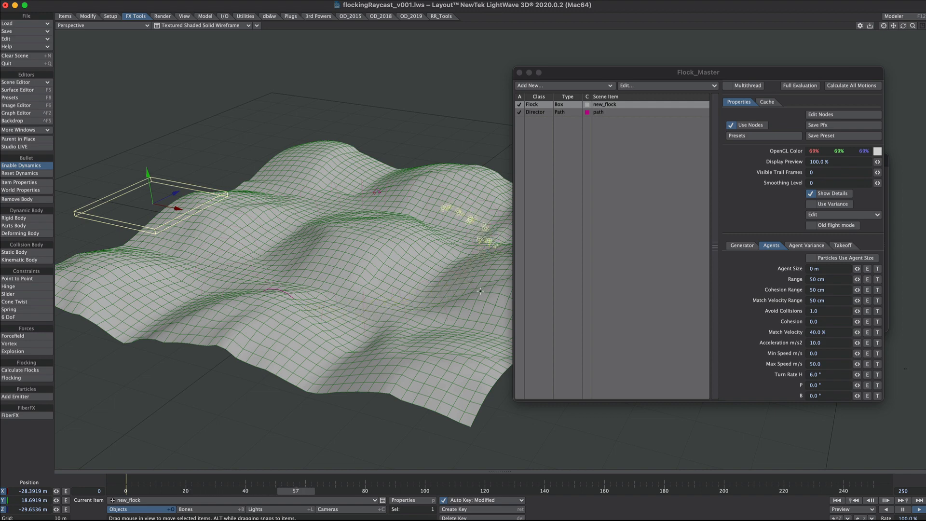
{"action": "left_click", "coordinate": [740, 245]}
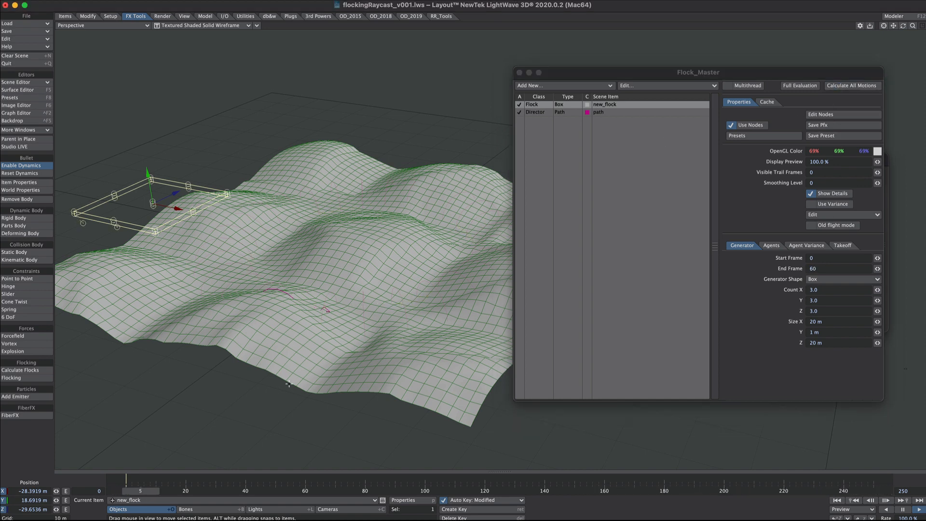
{"action": "left_click_drag", "start_coordinate": [139, 491], "coordinate": [288, 491]}
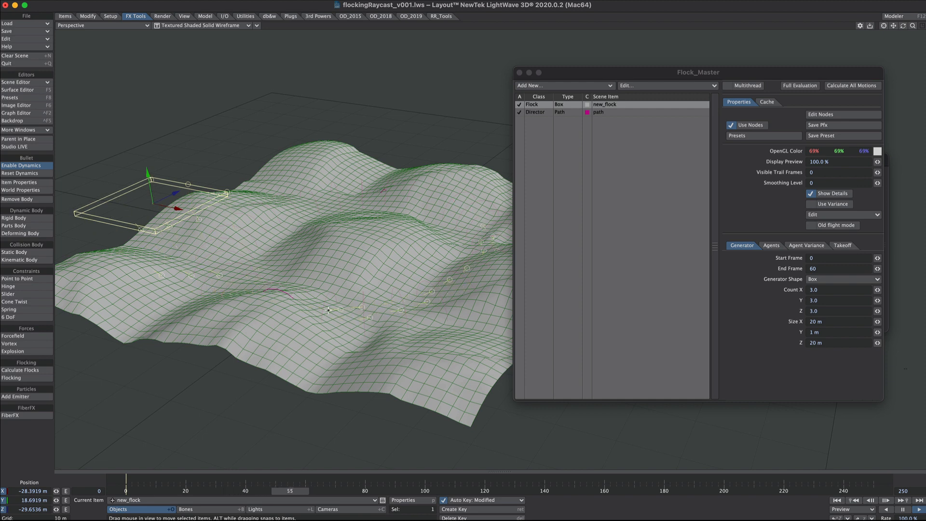
{"action": "left_click_drag", "start_coordinate": [289, 491], "coordinate": [437, 491]}
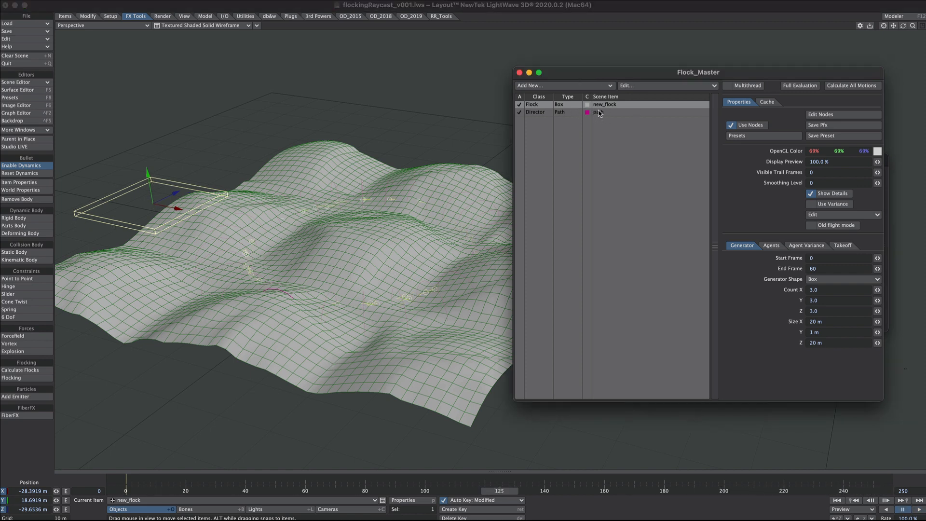
In new_flock's Agent Control graph add a Ray Cast Geometry node casting at the ground from the agents' position.
{"action": "left_click", "coordinate": [833, 113]}
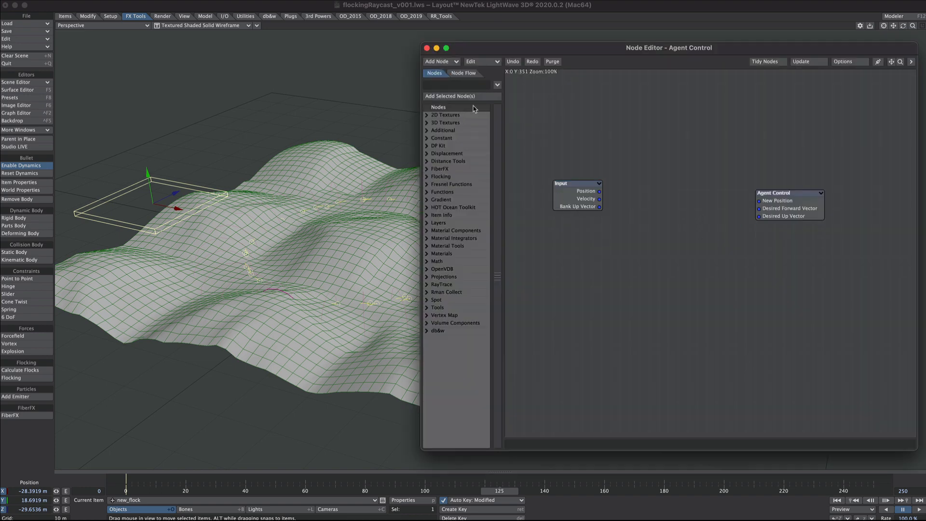
{"action": "mouse_move", "coordinate": [417, 67]}
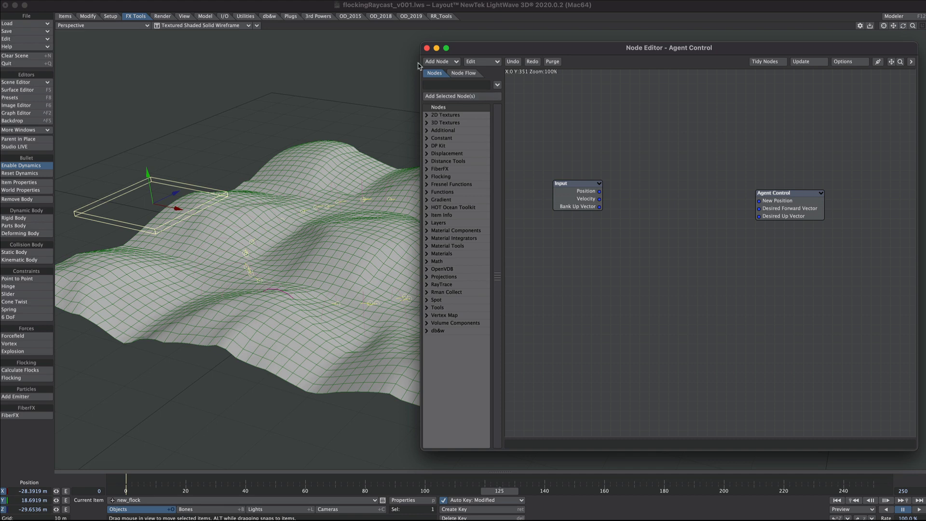
{"action": "type", "text": "ra"}
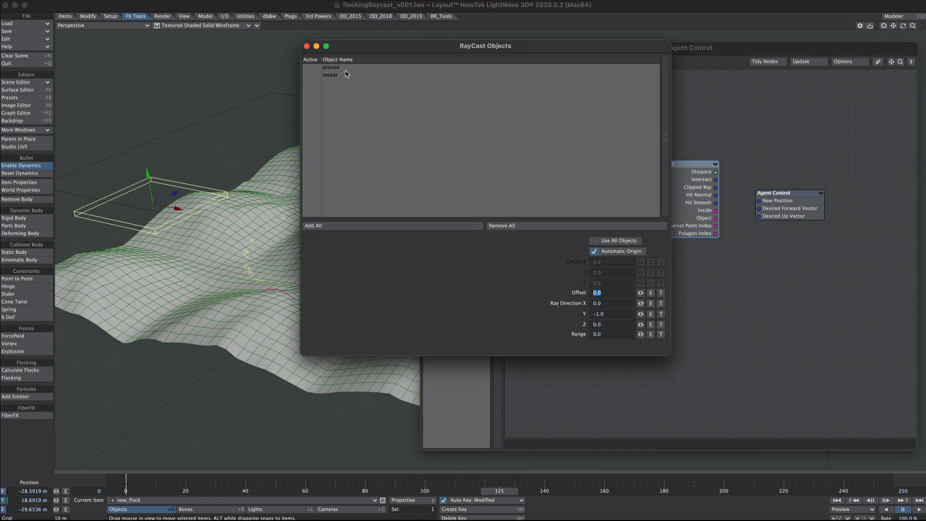
{"action": "left_click", "coordinate": [306, 66]}
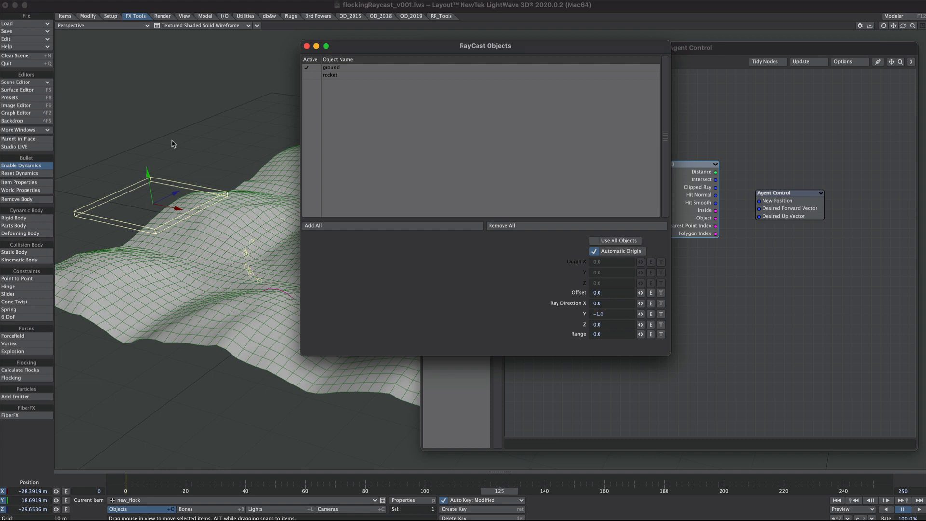
{"action": "mouse_move", "coordinate": [654, 190]}
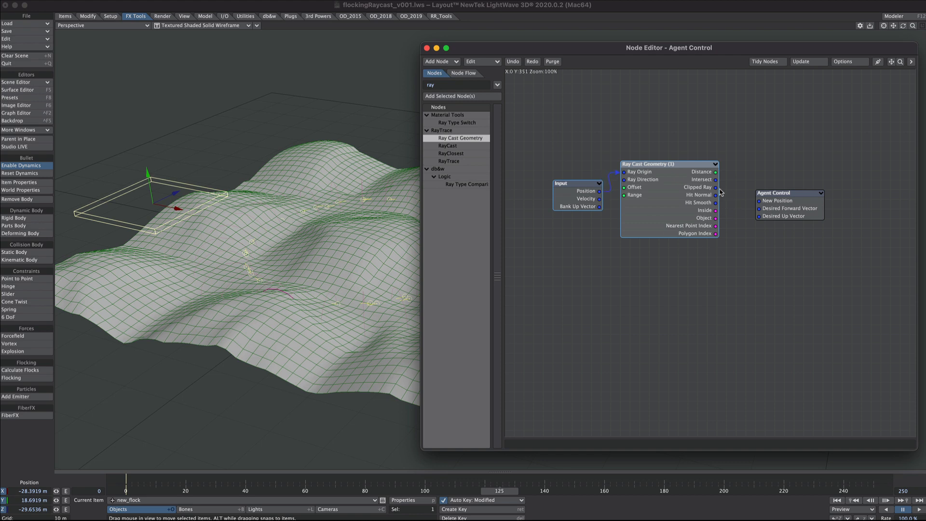
{"action": "left_click_drag", "start_coordinate": [715, 195], "coordinate": [758, 200]}
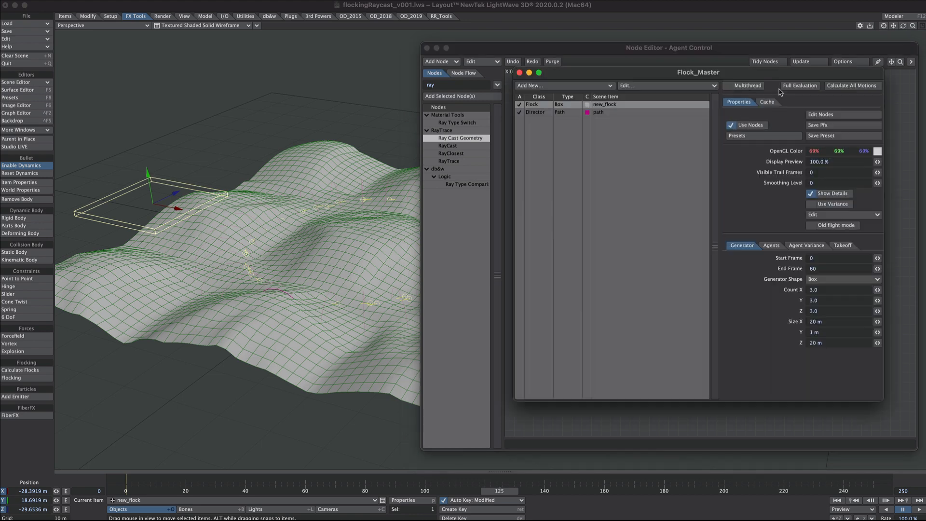
Run Full Evaluation and Calculate All Motions in Flock_Master to apply the ray cast.
{"action": "left_click", "coordinate": [850, 86]}
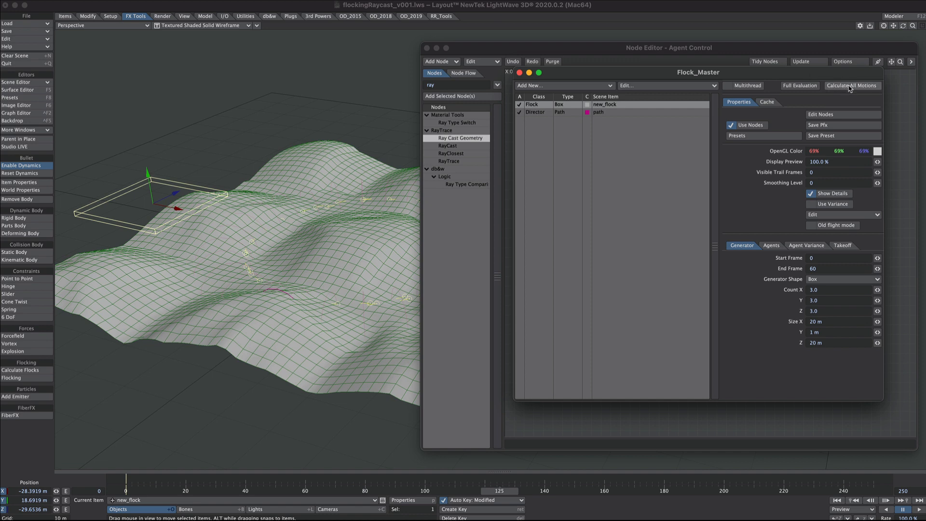
{"action": "left_click", "coordinate": [851, 86]}
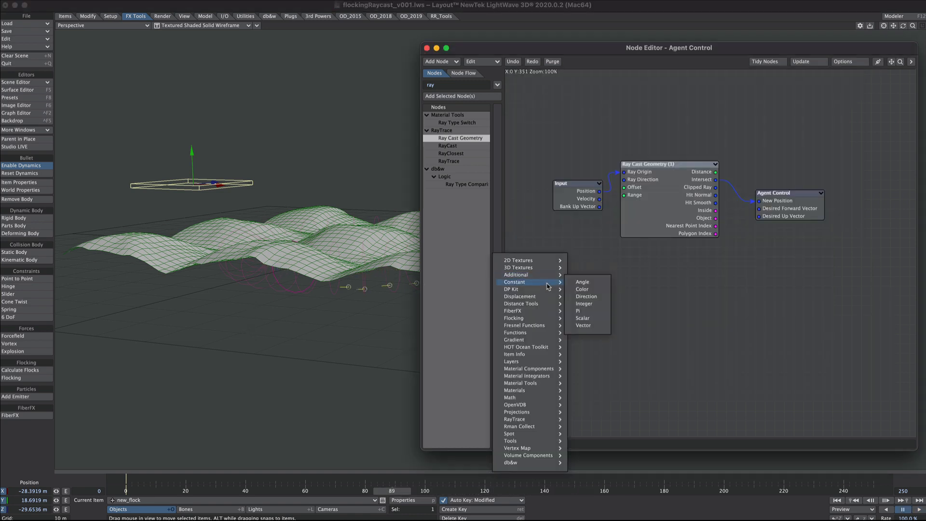
Add a Scalar constant of 10.0 and wire it into the Ray Cast Geometry Offset input.
{"action": "left_click", "coordinate": [583, 317]}
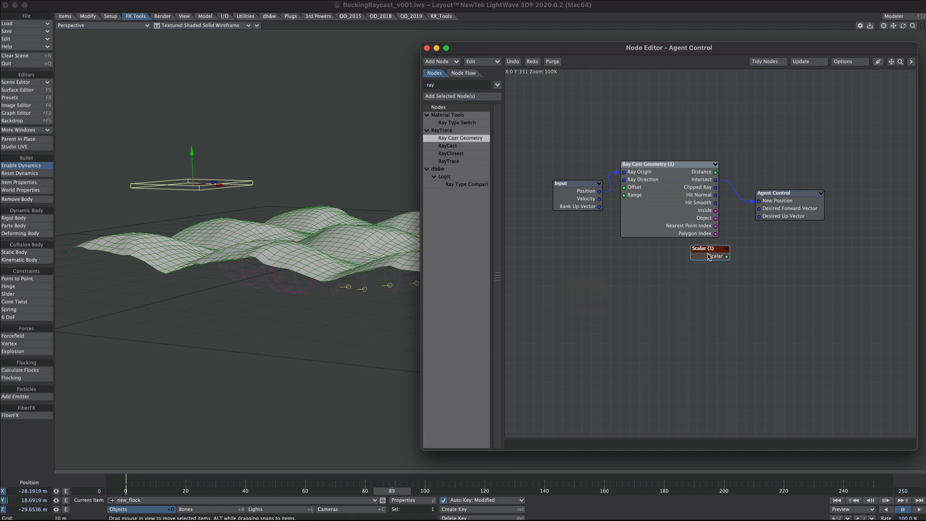
{"action": "left_click_drag", "start_coordinate": [709, 249], "coordinate": [561, 262]}
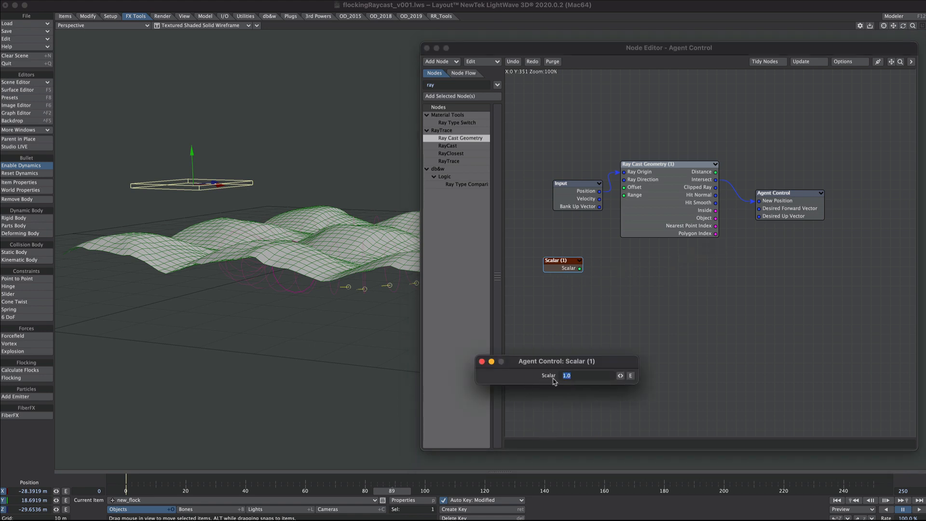
{"action": "type", "text": "10.0"}
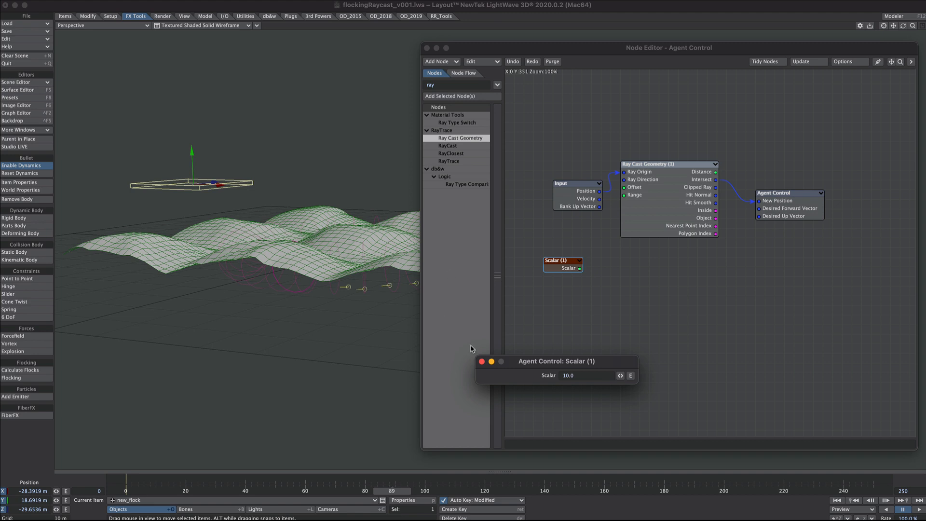
{"action": "left_click", "coordinate": [483, 360]}
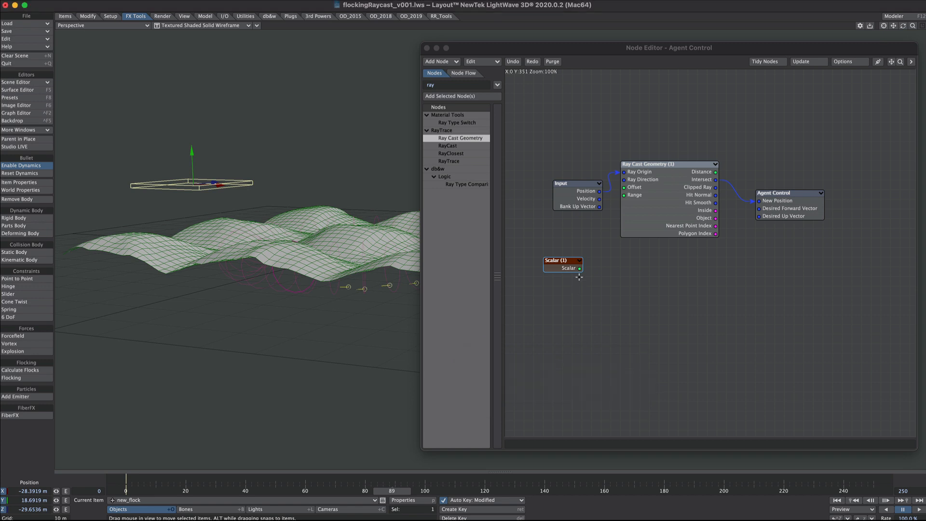
{"action": "left_click_drag", "start_coordinate": [580, 268], "coordinate": [623, 187]}
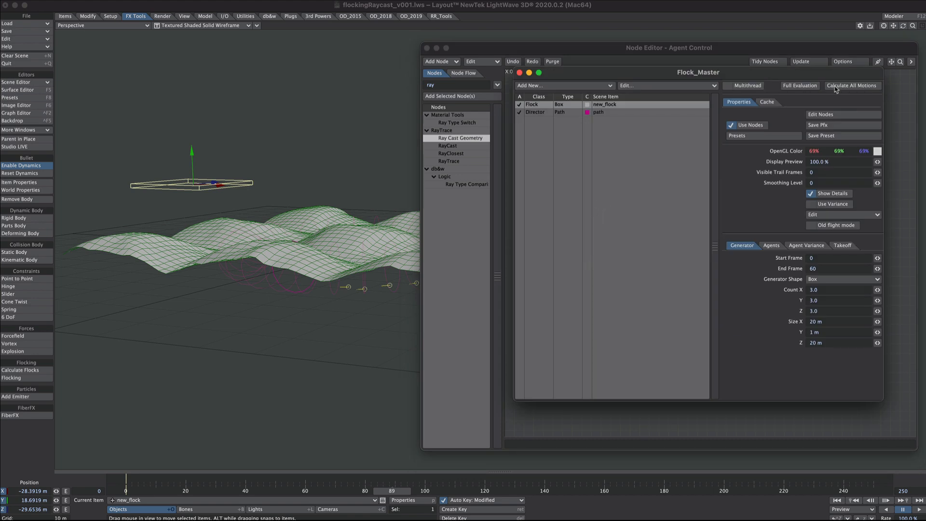
Calculate All Motions so agents hover 10 m above the terrain.
{"action": "left_click", "coordinate": [852, 85]}
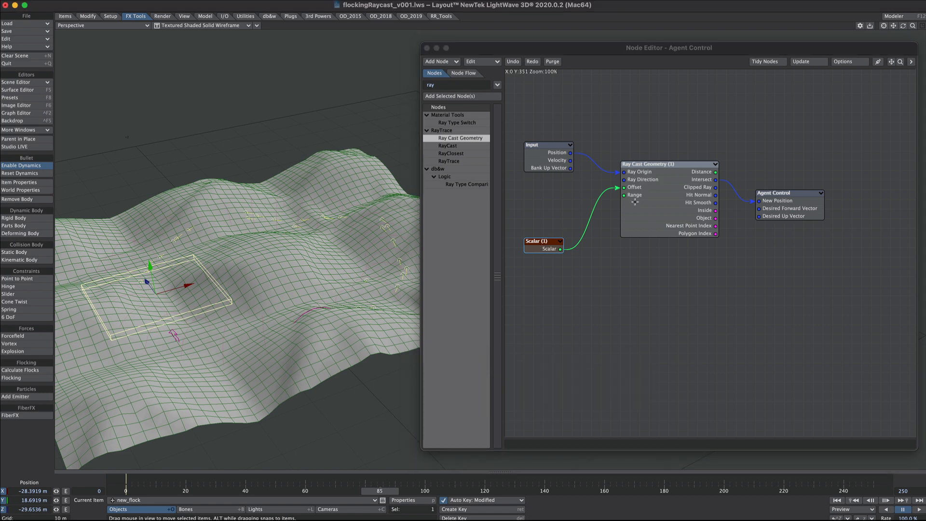
{"action": "mouse_move", "coordinate": [531, 137]}
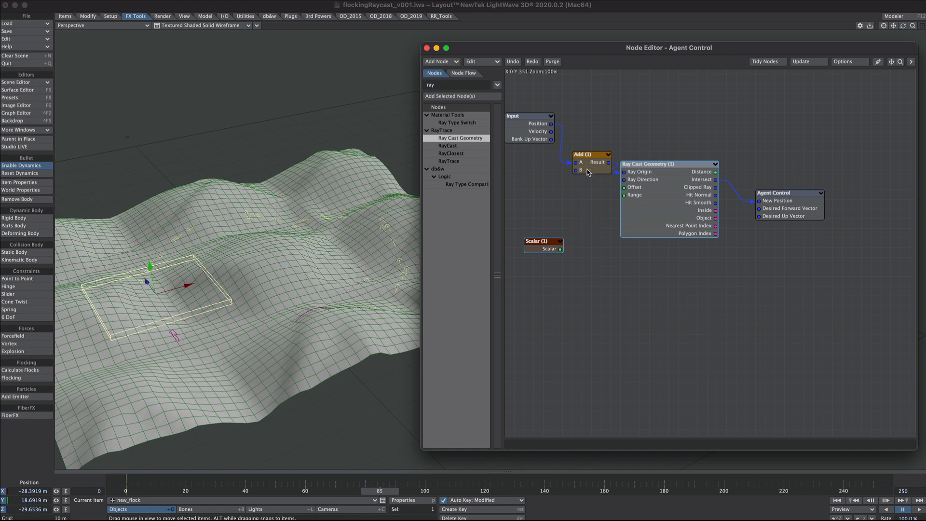
Set the Add node's B Y value to 10.0 to lift agent position before the ray origin.
{"action": "double_click", "coordinate": [591, 154]}
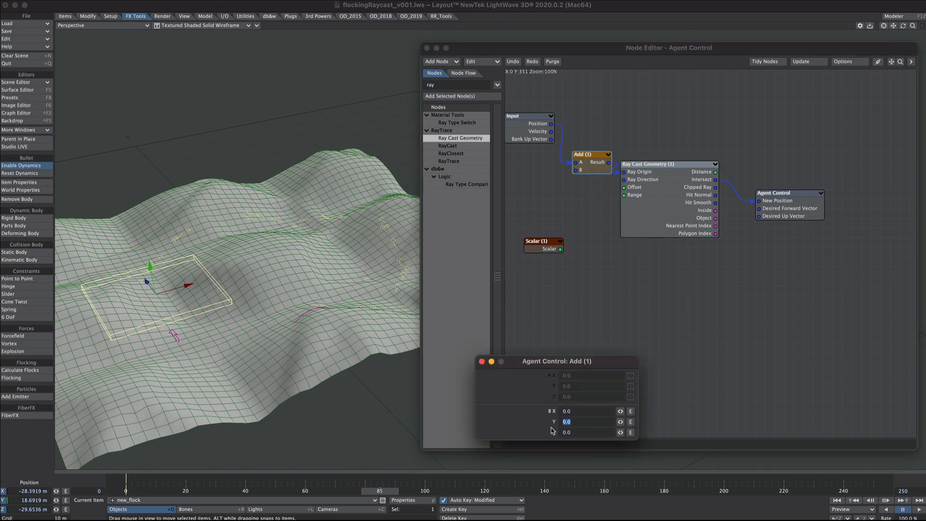
{"action": "type", "text": "10.0"}
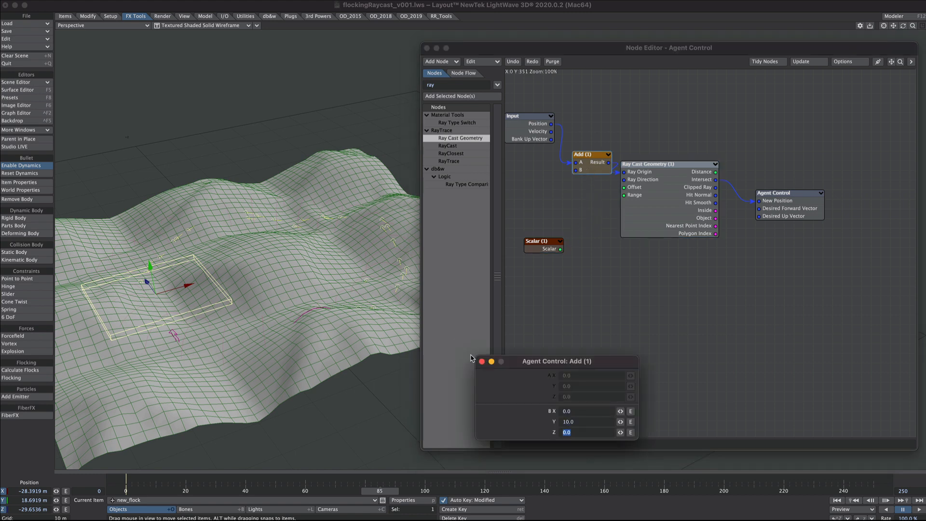
{"action": "left_click", "coordinate": [20, 370]}
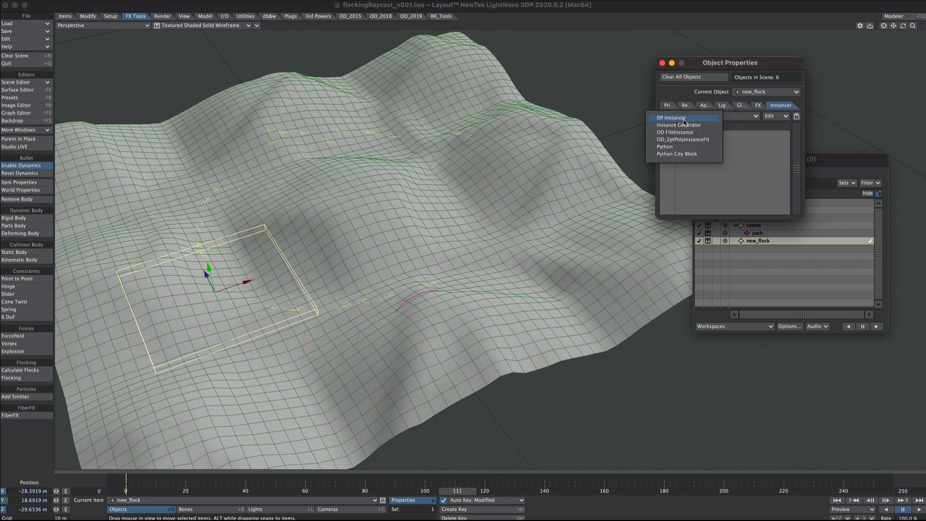
Add an Instance Generator instancer to new_flock and dismiss the FlockMaster plug-in error.
{"action": "left_click", "coordinate": [670, 118]}
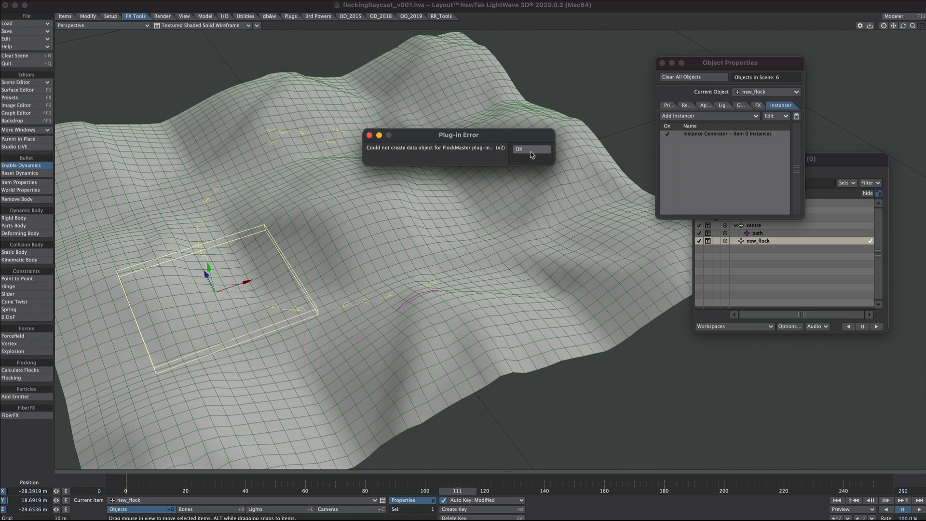
{"action": "left_click", "coordinate": [519, 148]}
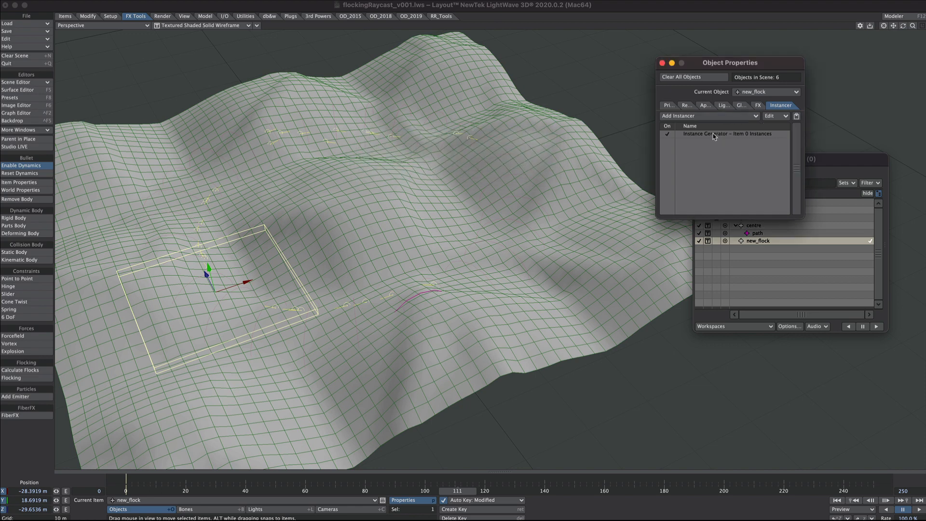
In the Instance Generator, add the rocket object and set generation Type to Particles.
{"action": "double_click", "coordinate": [728, 133]}
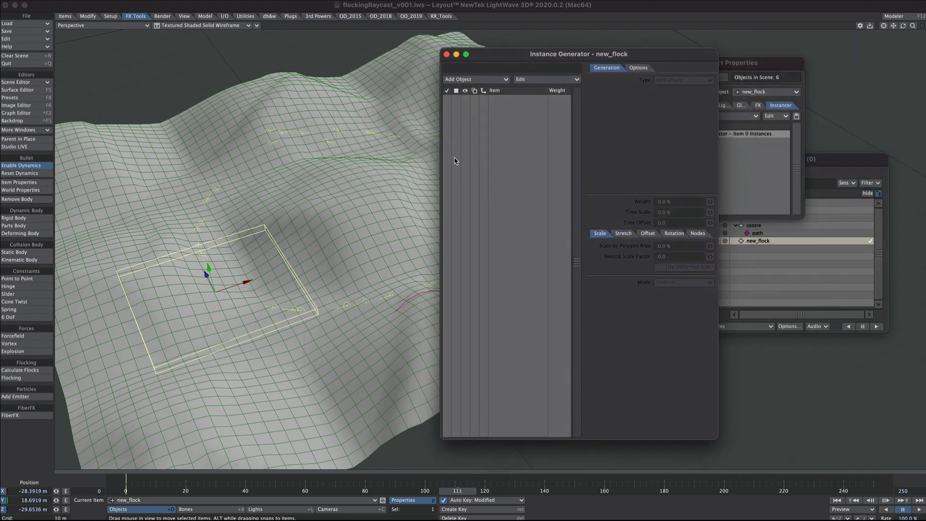
{"action": "left_click", "coordinate": [474, 78]}
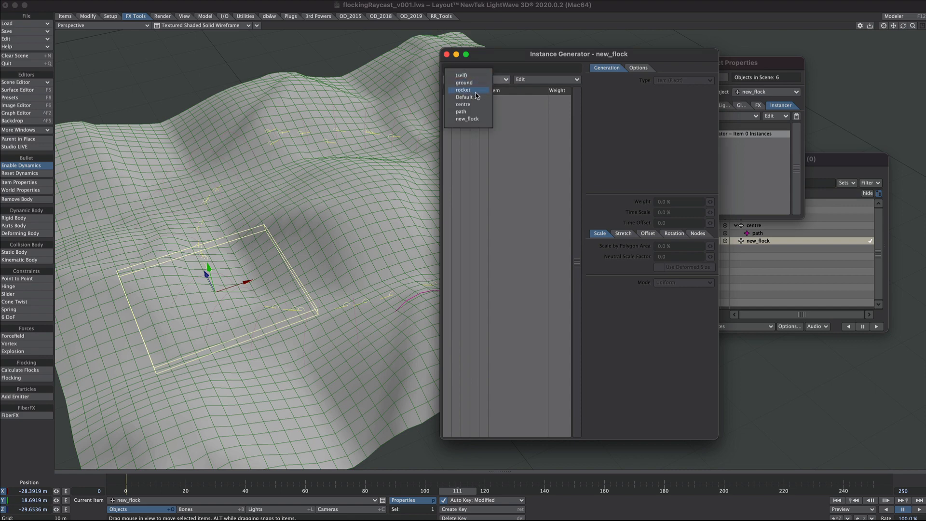
{"action": "left_click", "coordinate": [463, 89]}
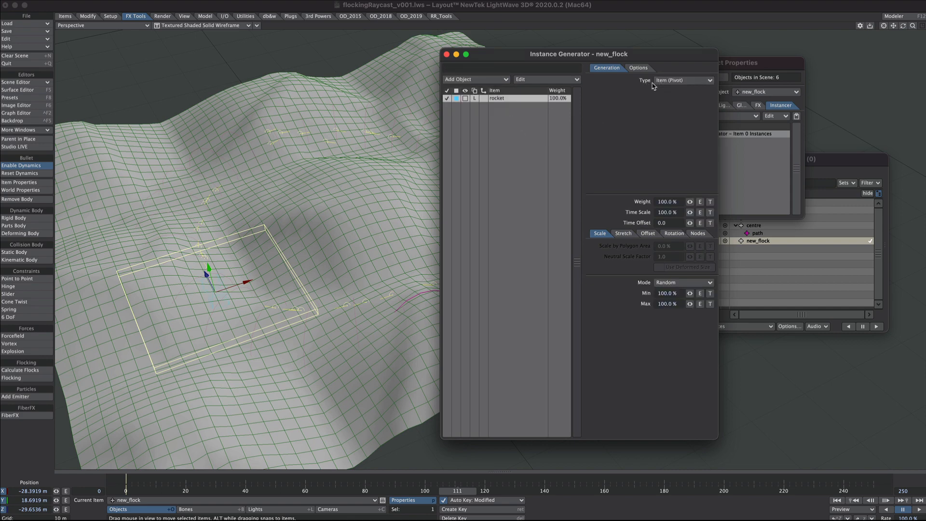
{"action": "left_click", "coordinate": [682, 81]}
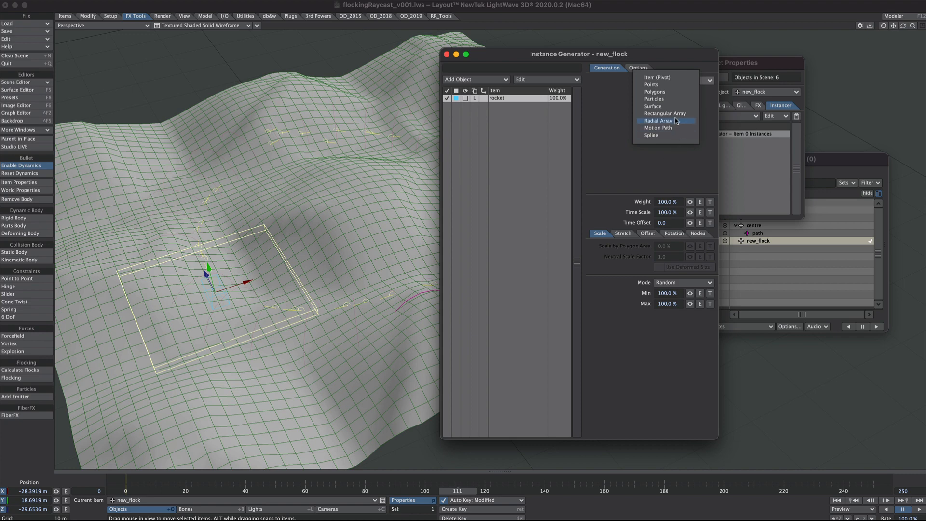
{"action": "mouse_move", "coordinate": [671, 100]}
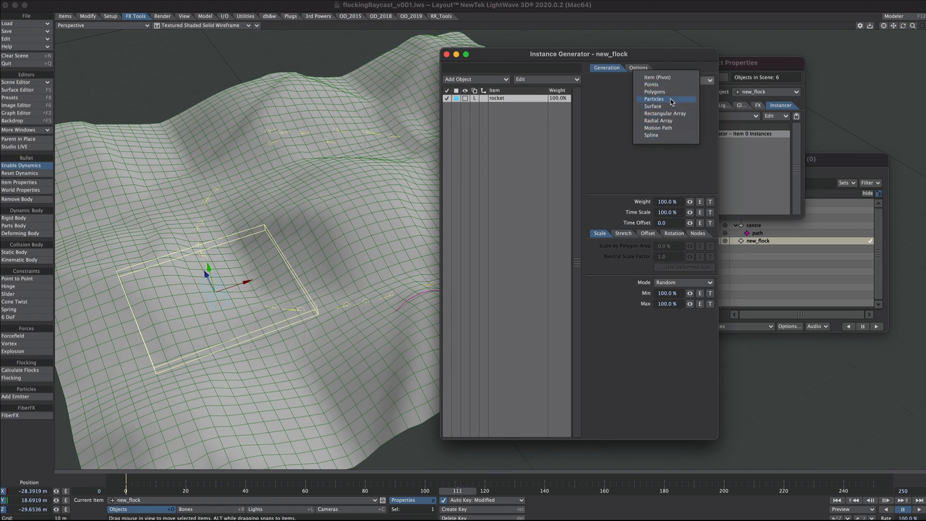
{"action": "left_click", "coordinate": [654, 98]}
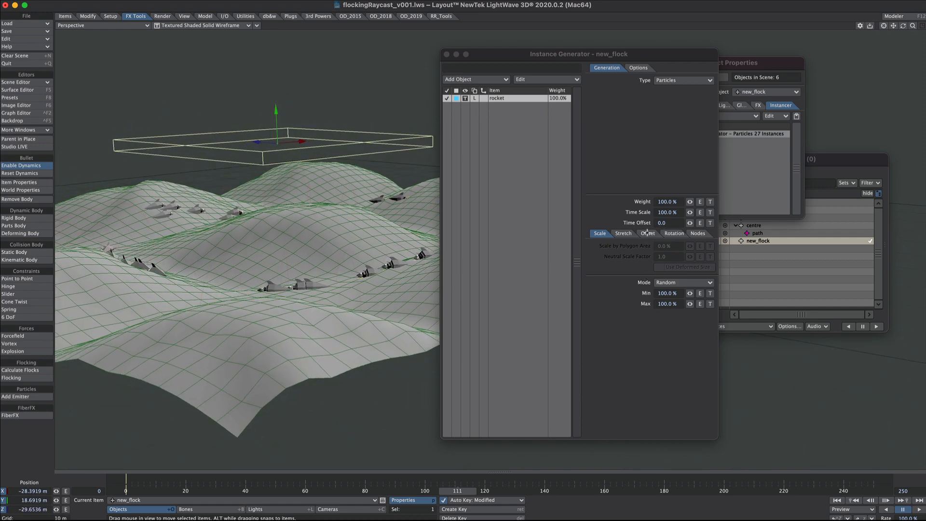
{"action": "left_click", "coordinate": [647, 232]}
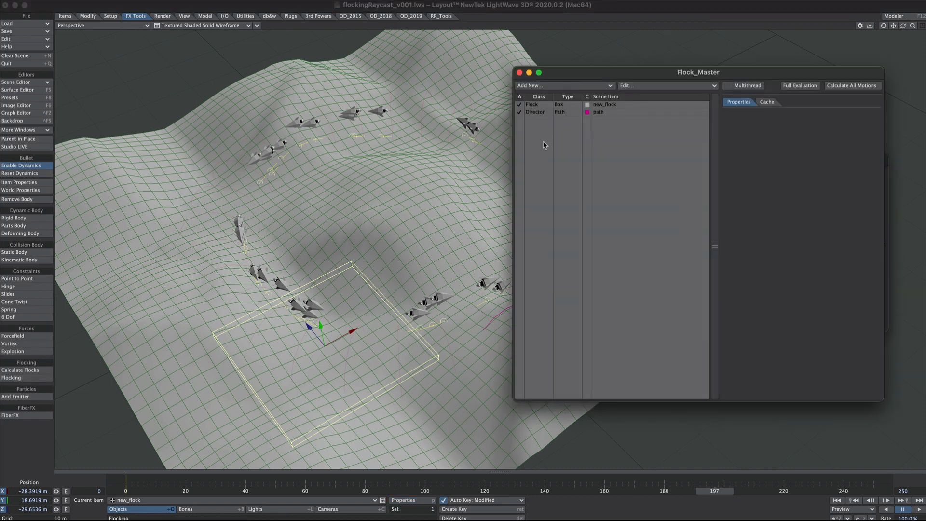
Select the Flock new_flock entry in Flock Master and view its Generator settings.
{"action": "left_click", "coordinate": [535, 105]}
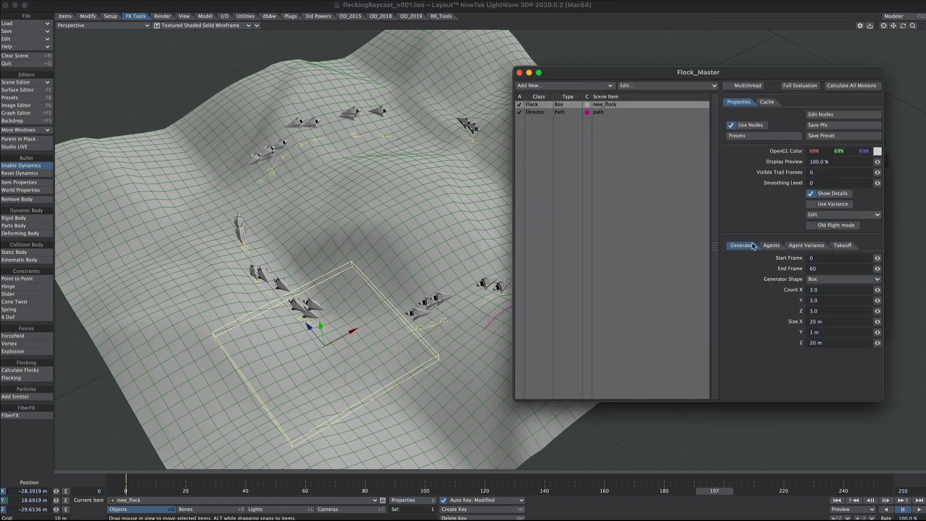
{"action": "left_click", "coordinate": [770, 245]}
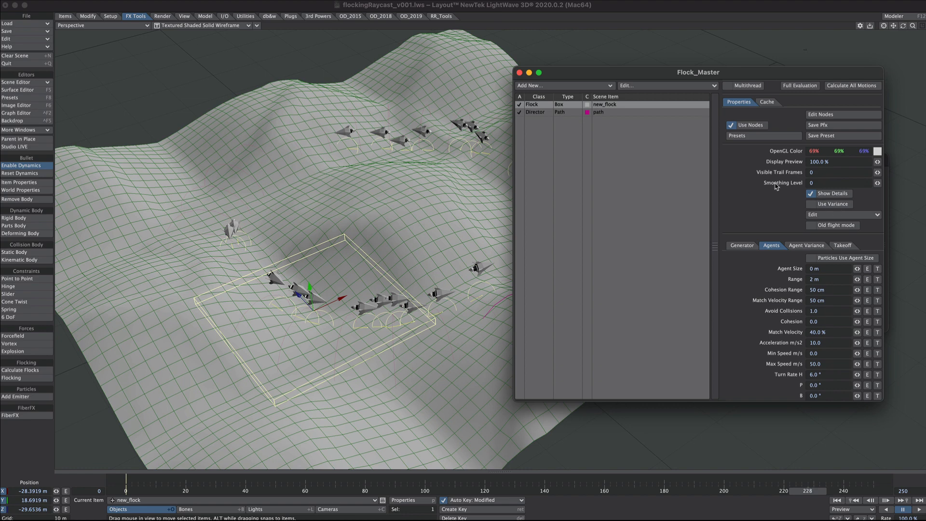
Enable Use Variance with Range 3 m, Acceleration 5.0, Max Speed 70.0, then Calculate All Motions.
{"action": "left_click", "coordinate": [843, 214]}
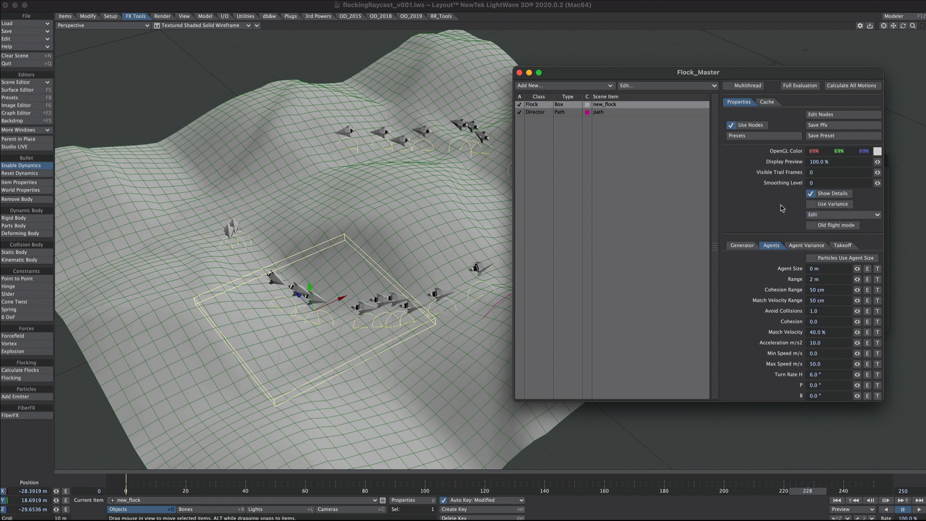
{"action": "left_click", "coordinate": [810, 203]}
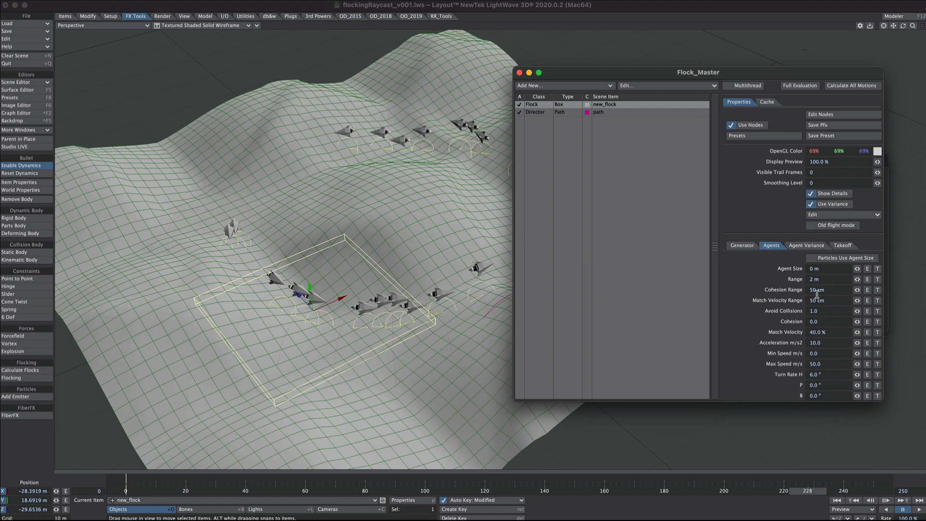
{"action": "left_click", "coordinate": [806, 245]}
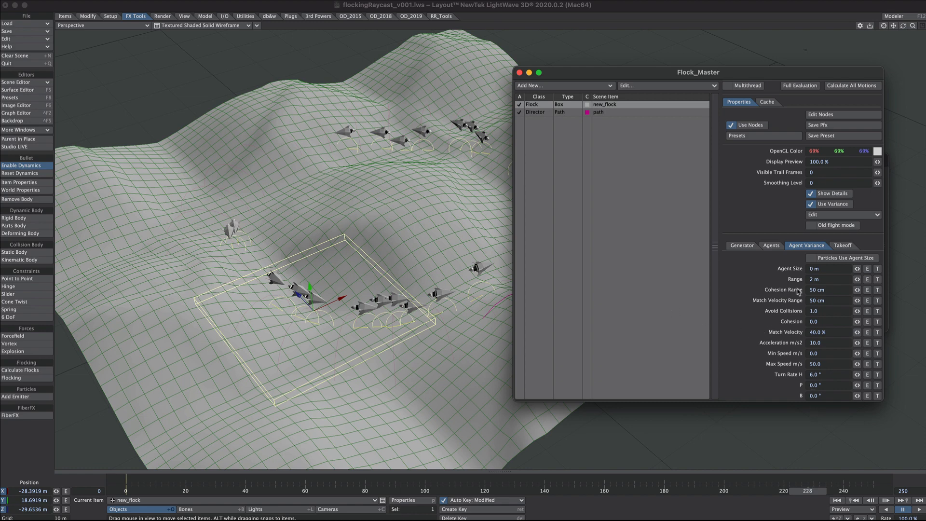
{"action": "left_click", "coordinate": [826, 278]}
{"action": "type", "text": "3"}
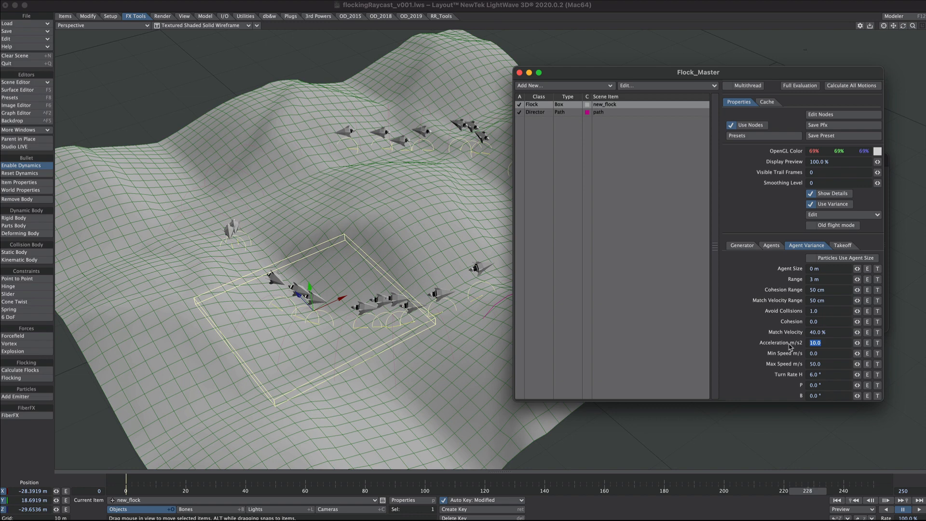
{"action": "left_click", "coordinate": [817, 364]}
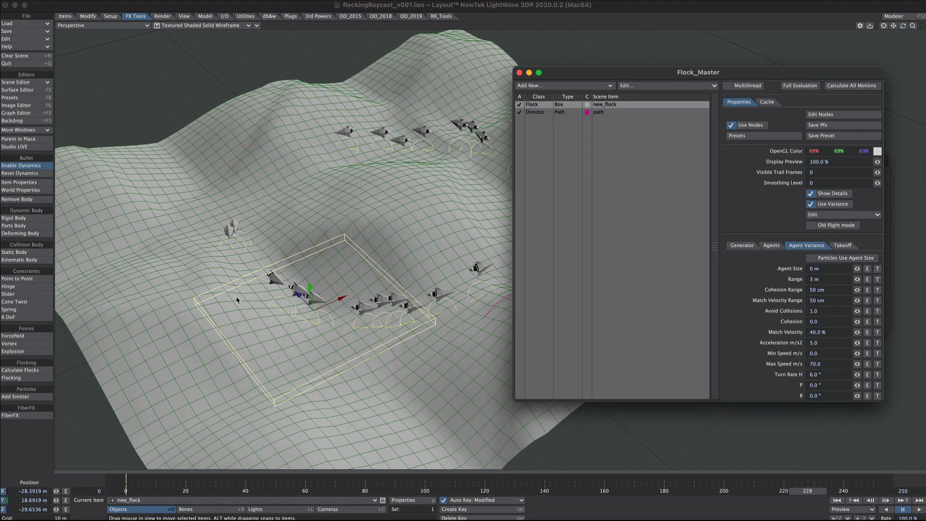
{"action": "left_click", "coordinate": [769, 245]}
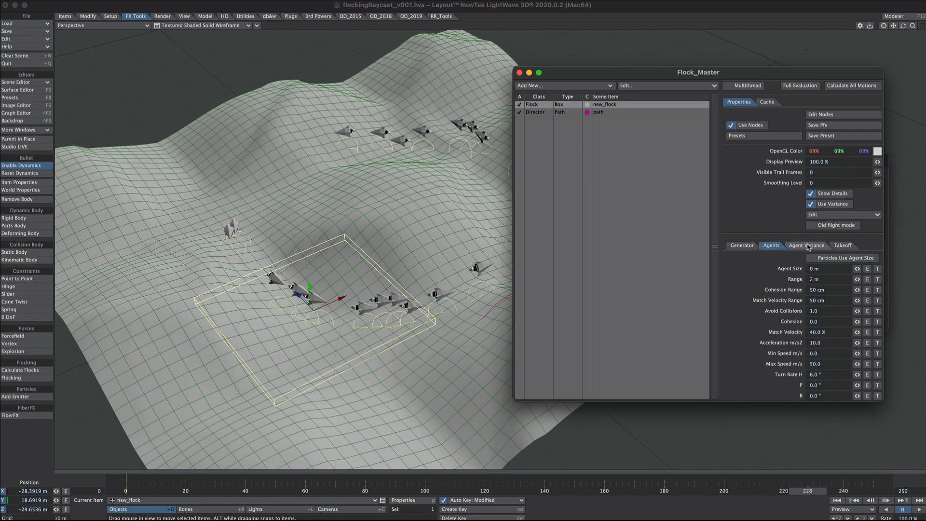
{"action": "mouse_move", "coordinate": [791, 253]}
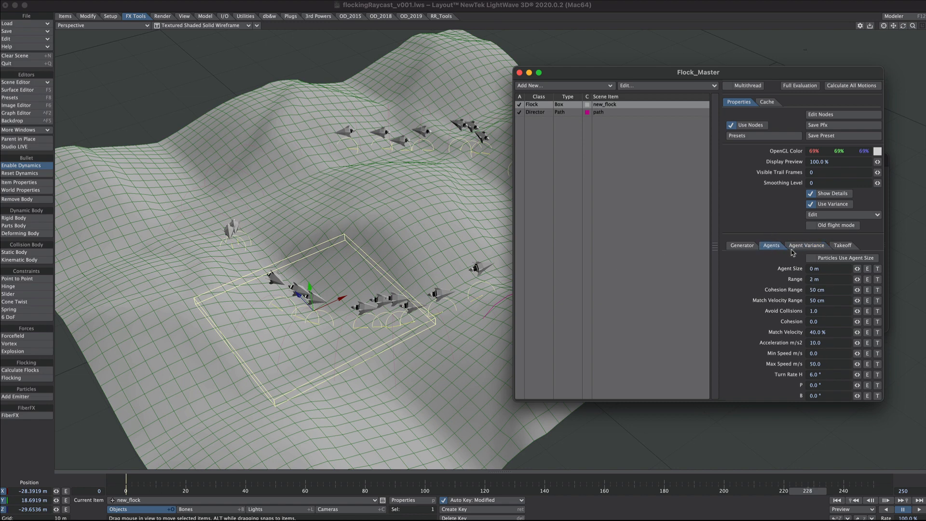
{"action": "left_click", "coordinate": [852, 86]}
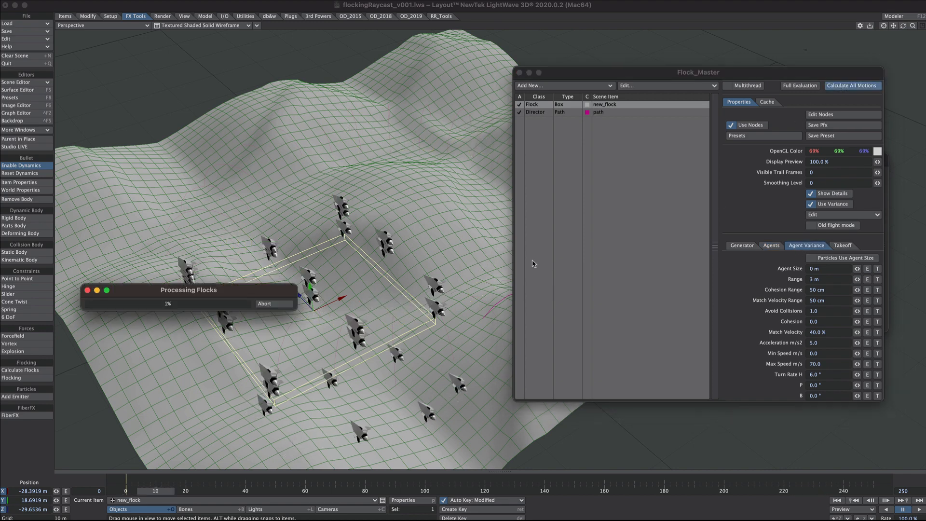